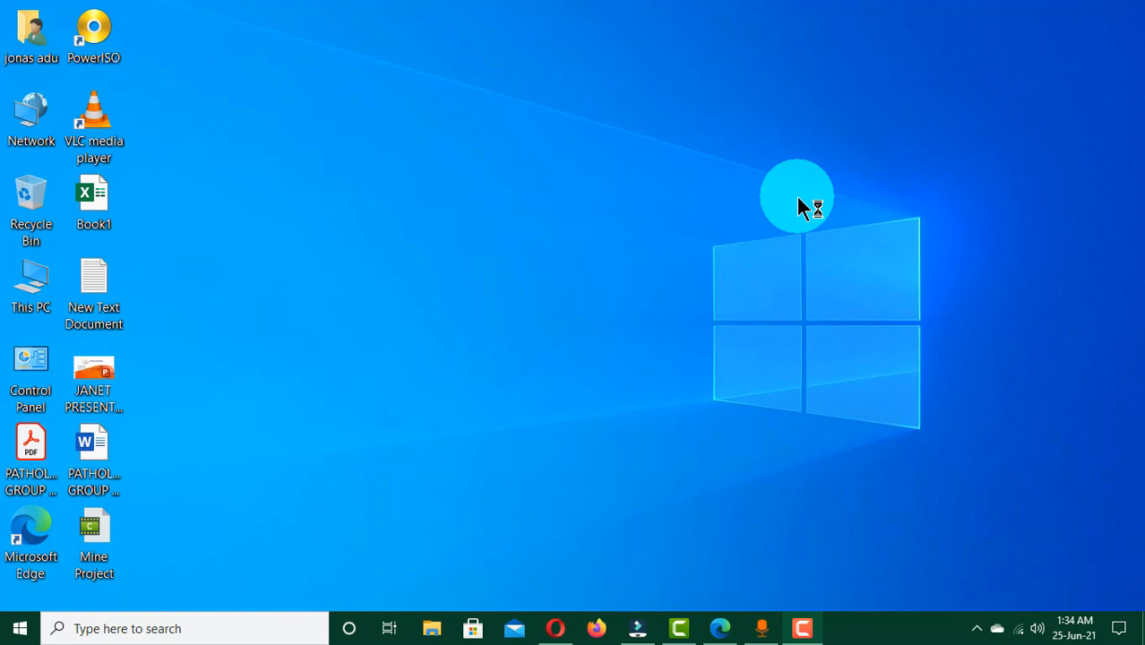
{"action": "mouse_move", "coordinate": [753, 242]}
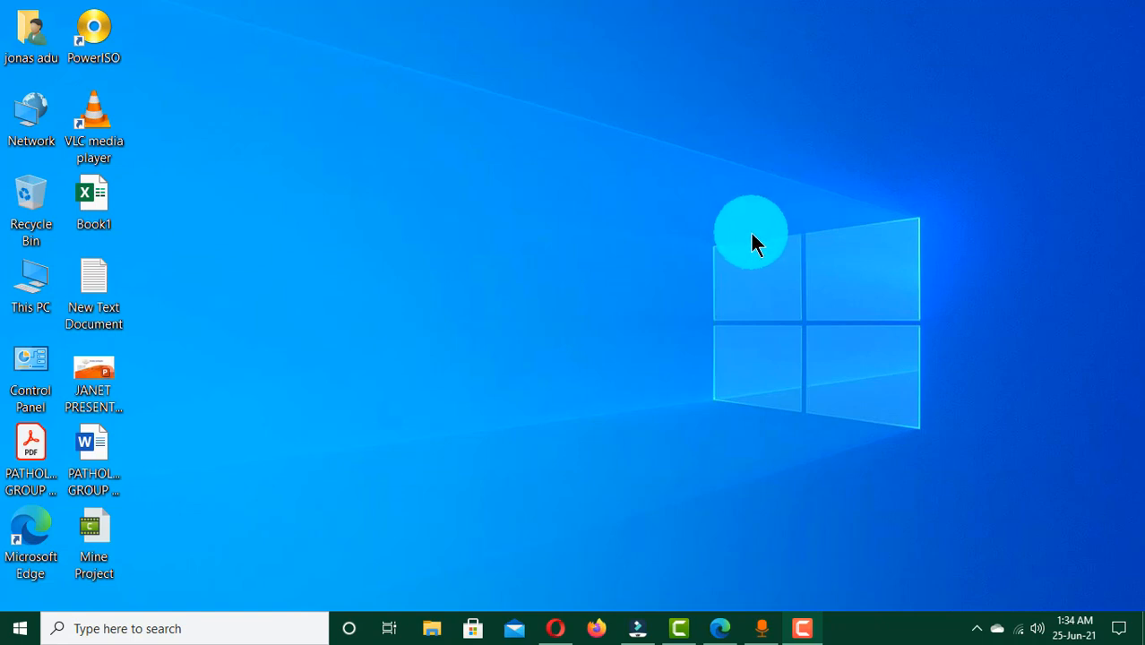
{"action": "mouse_move", "coordinate": [437, 226]}
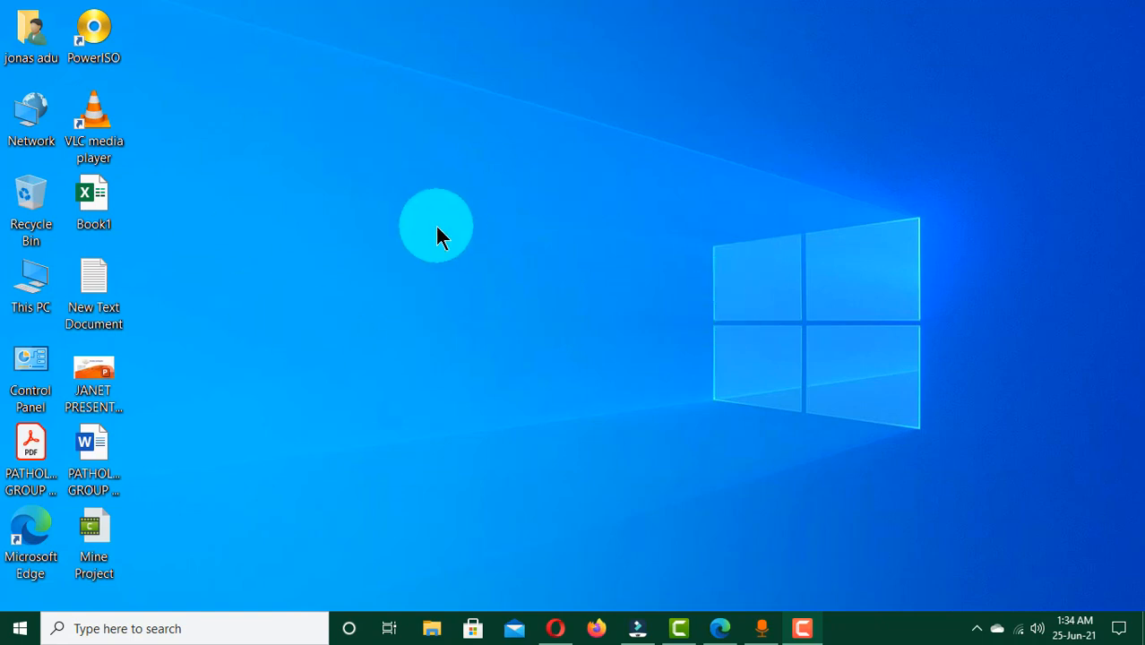
{"action": "mouse_move", "coordinate": [513, 249]}
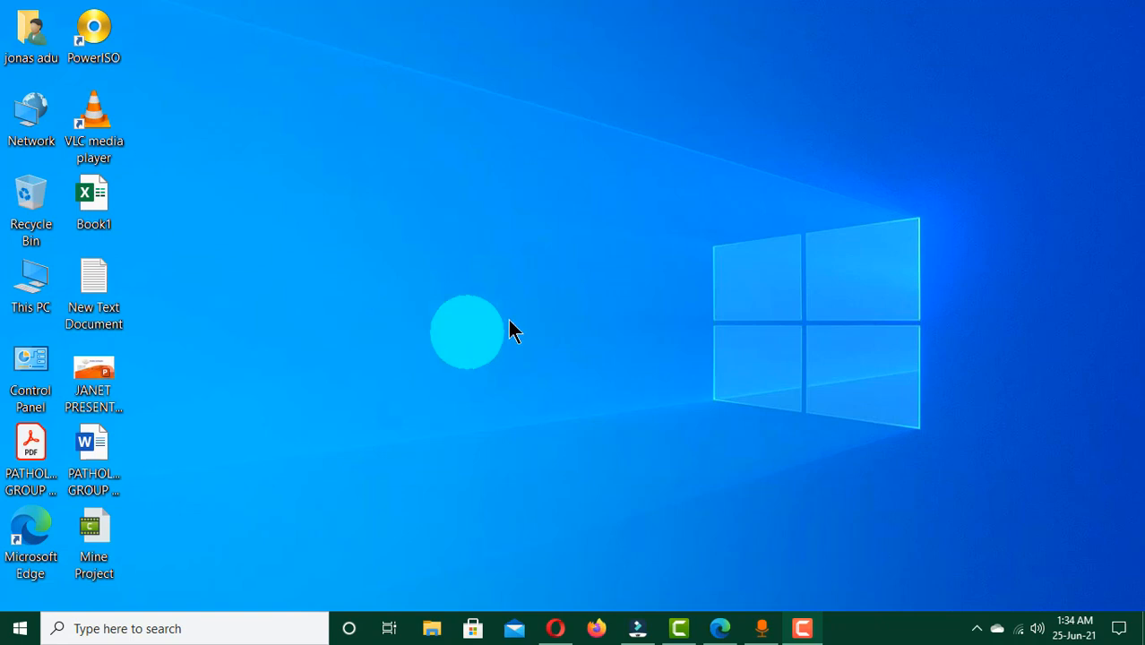
{"action": "mouse_move", "coordinate": [498, 242]}
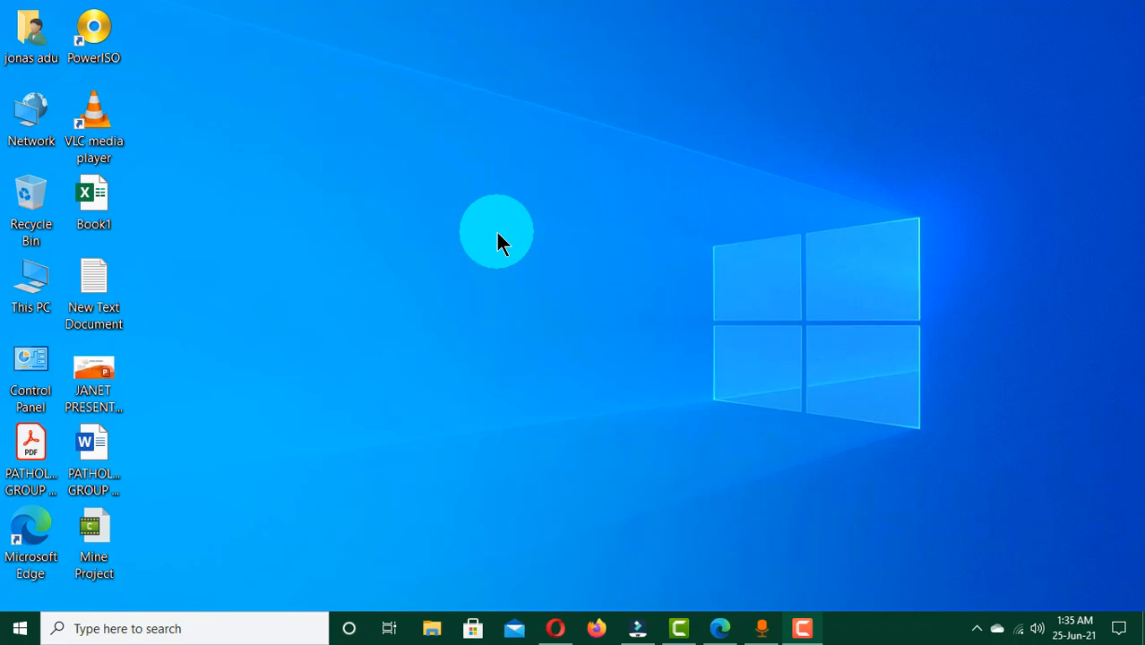
{"action": "mouse_move", "coordinate": [720, 628]}
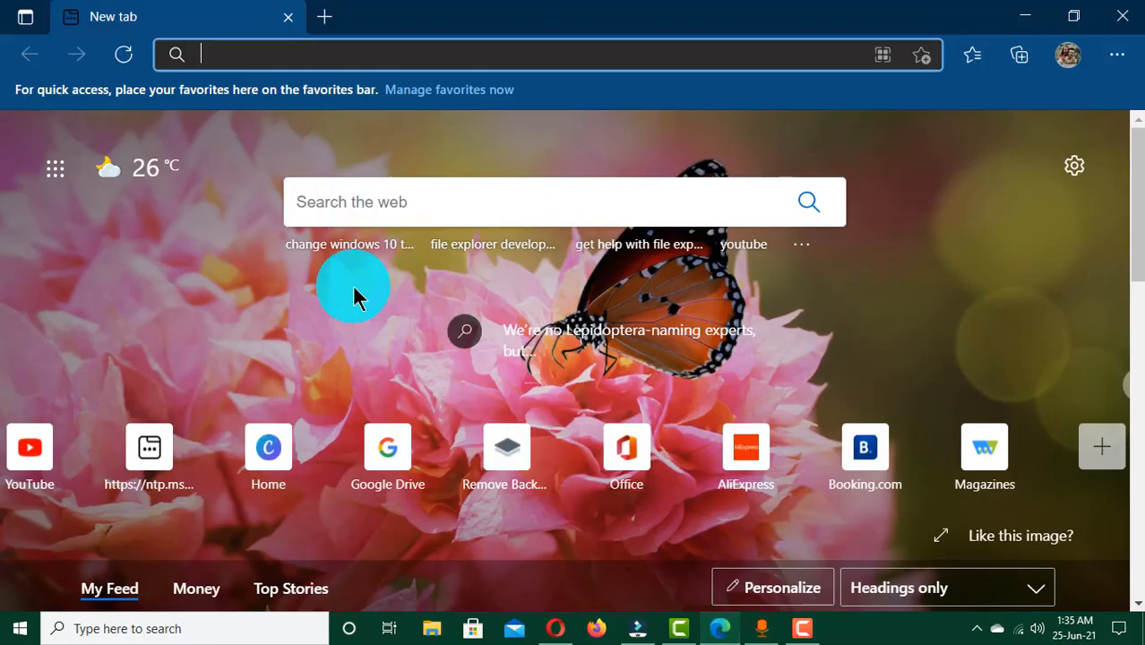
{"action": "mouse_move", "coordinate": [480, 332]}
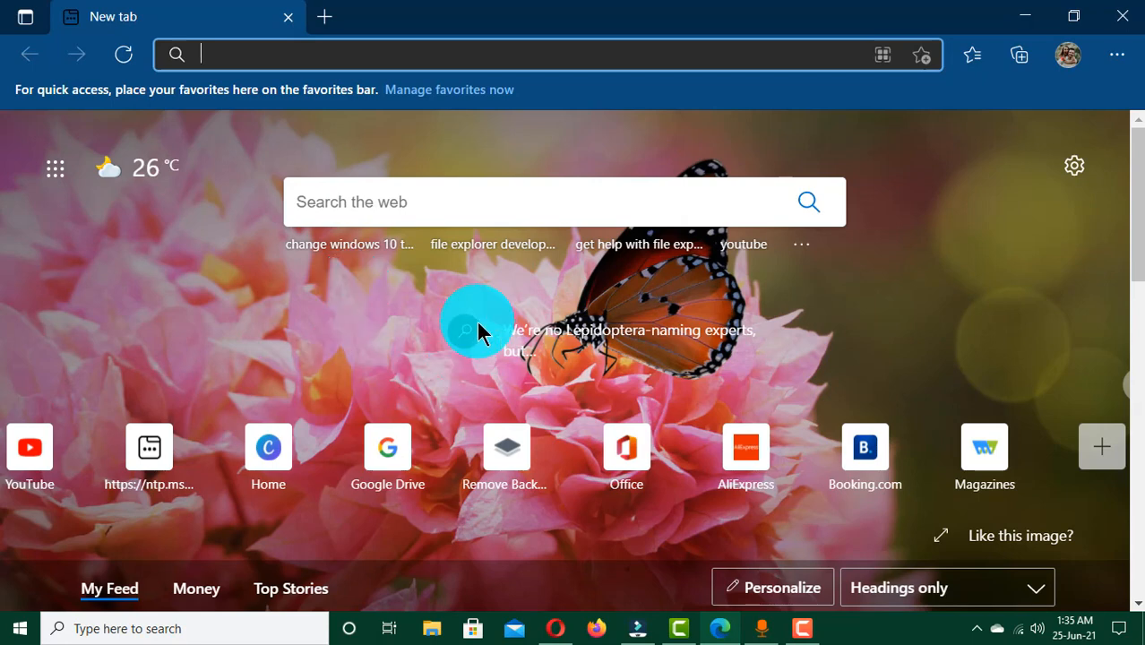
{"action": "mouse_move", "coordinate": [451, 339]}
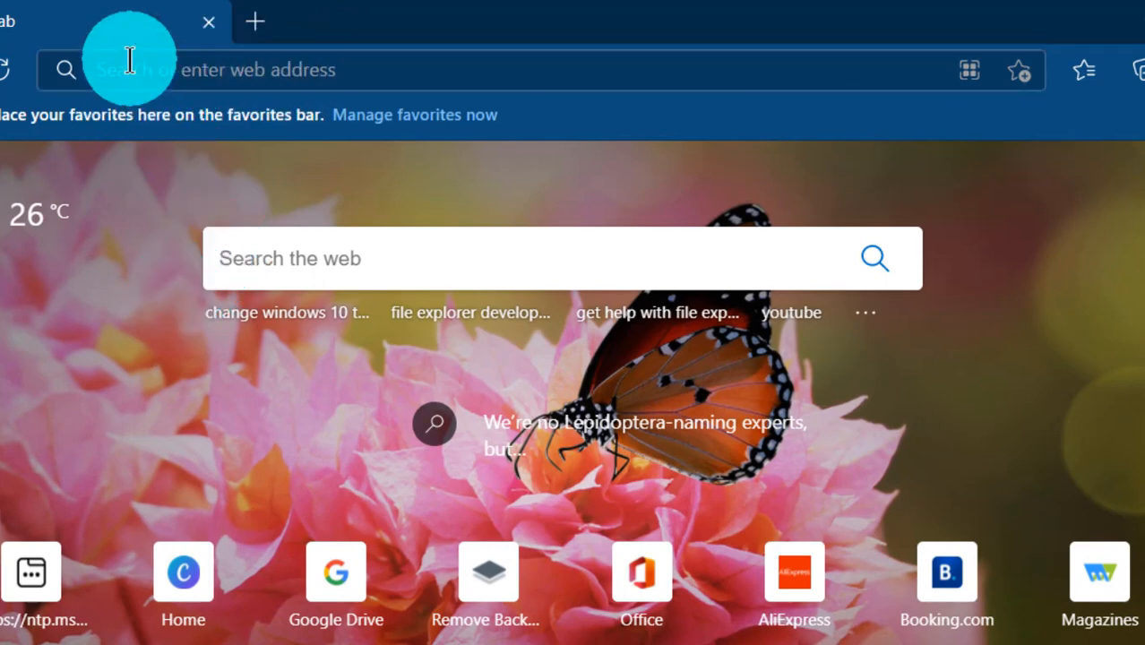
{"action": "mouse_move", "coordinate": [426, 70]}
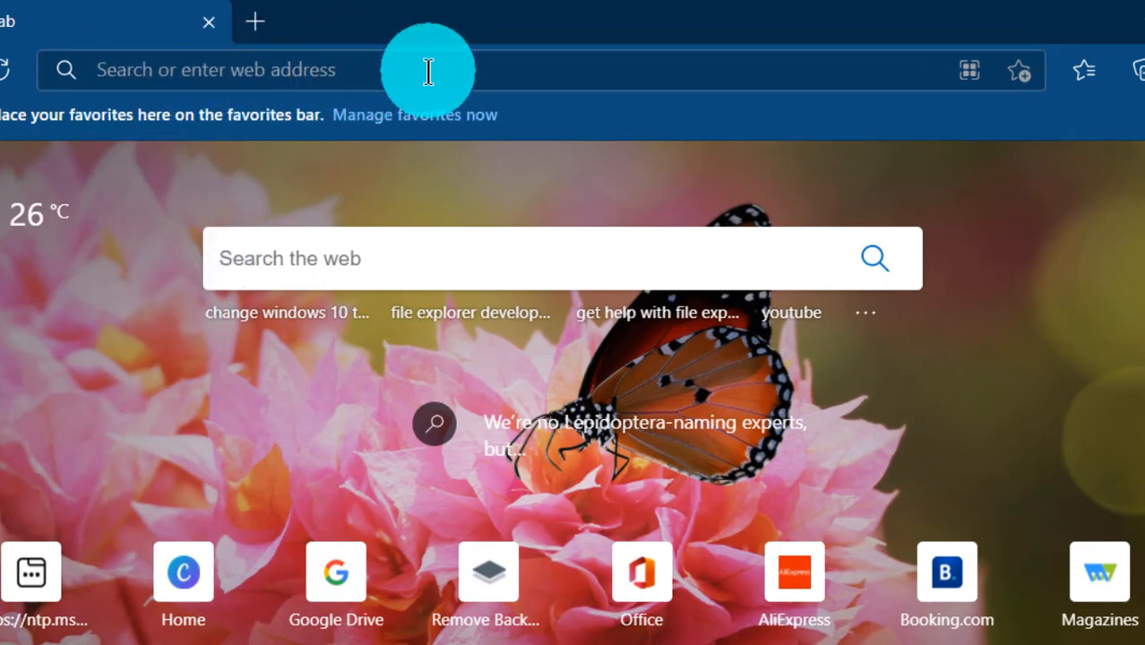
{"action": "mouse_move", "coordinate": [169, 70]}
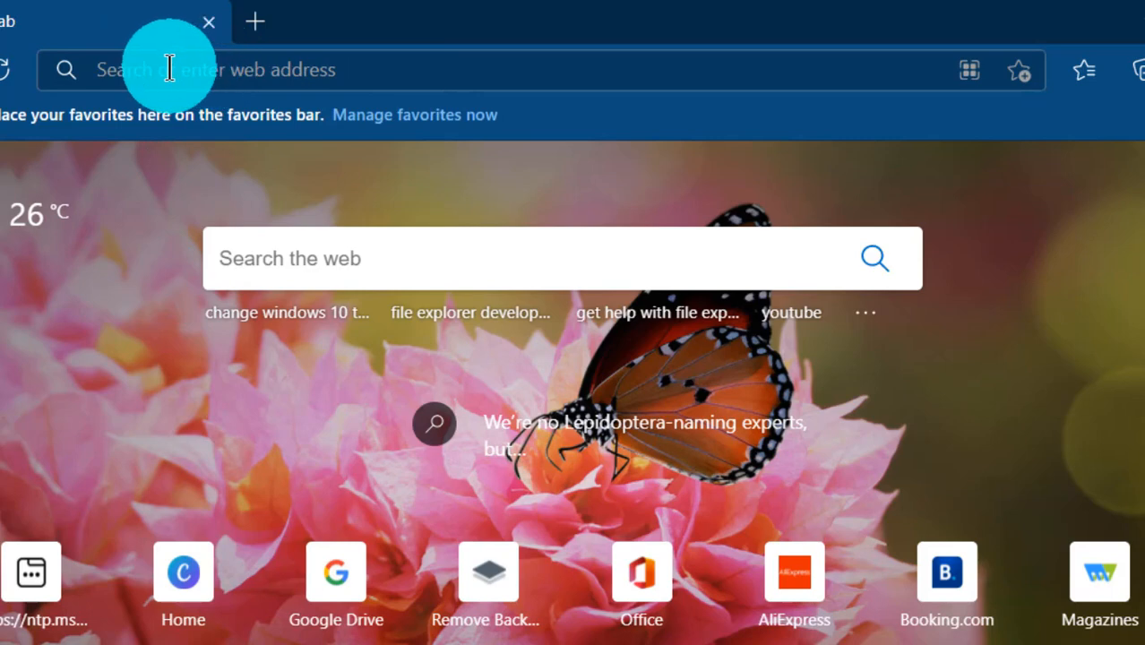
{"action": "mouse_move", "coordinate": [262, 70]}
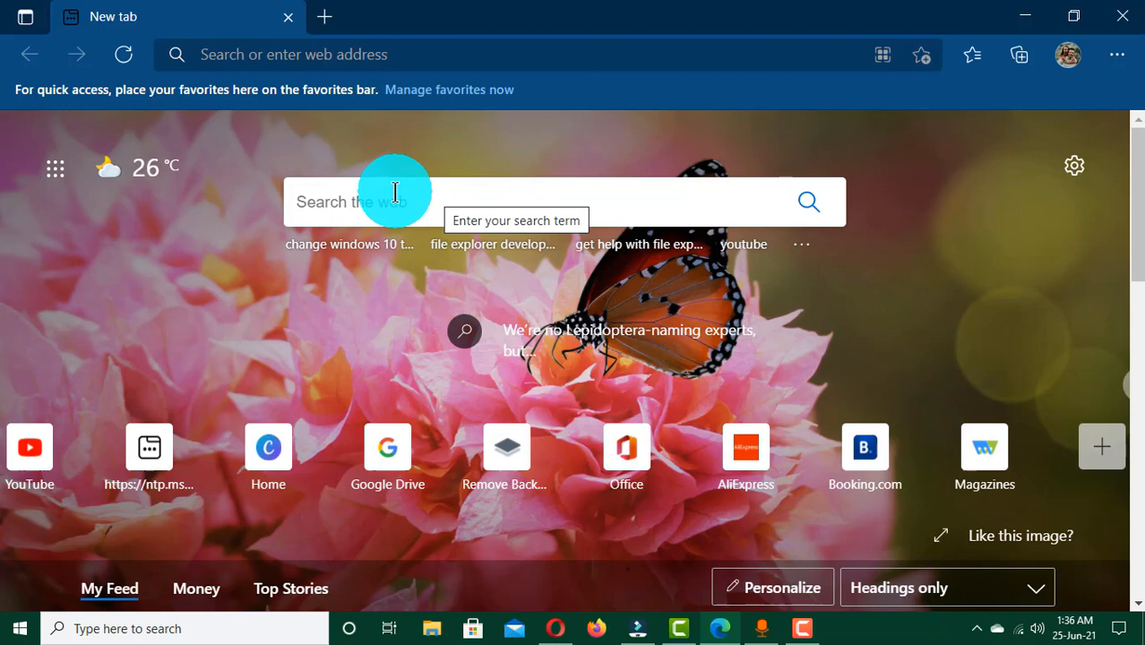
{"action": "mouse_move", "coordinate": [451, 201]}
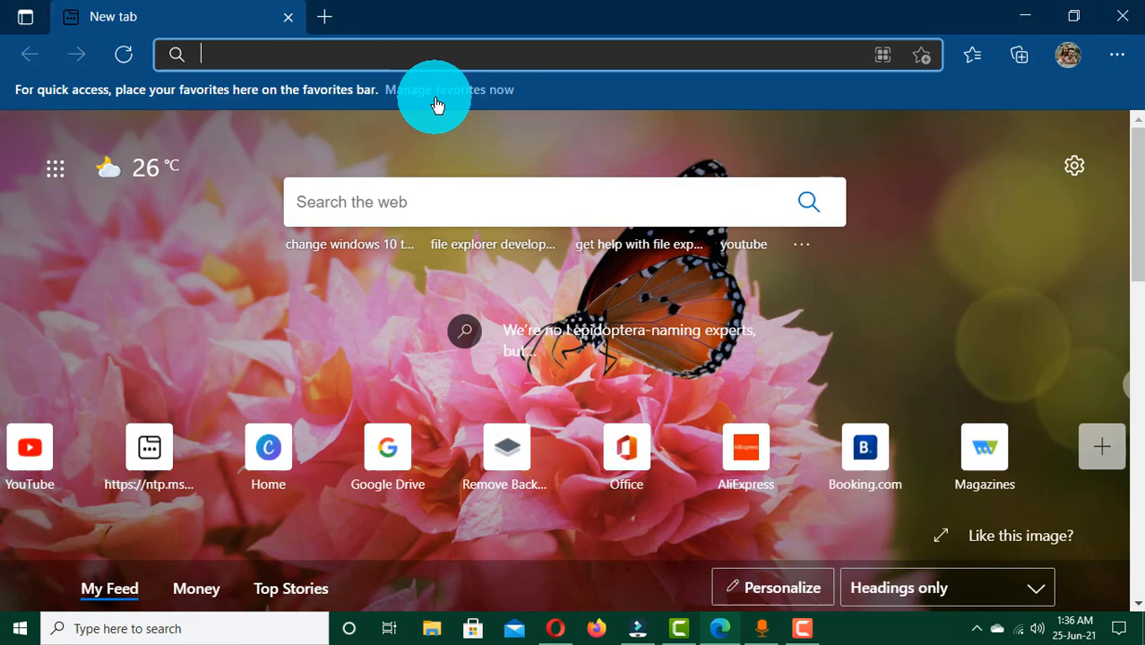
{"action": "type", "text": "www.bing.co"}
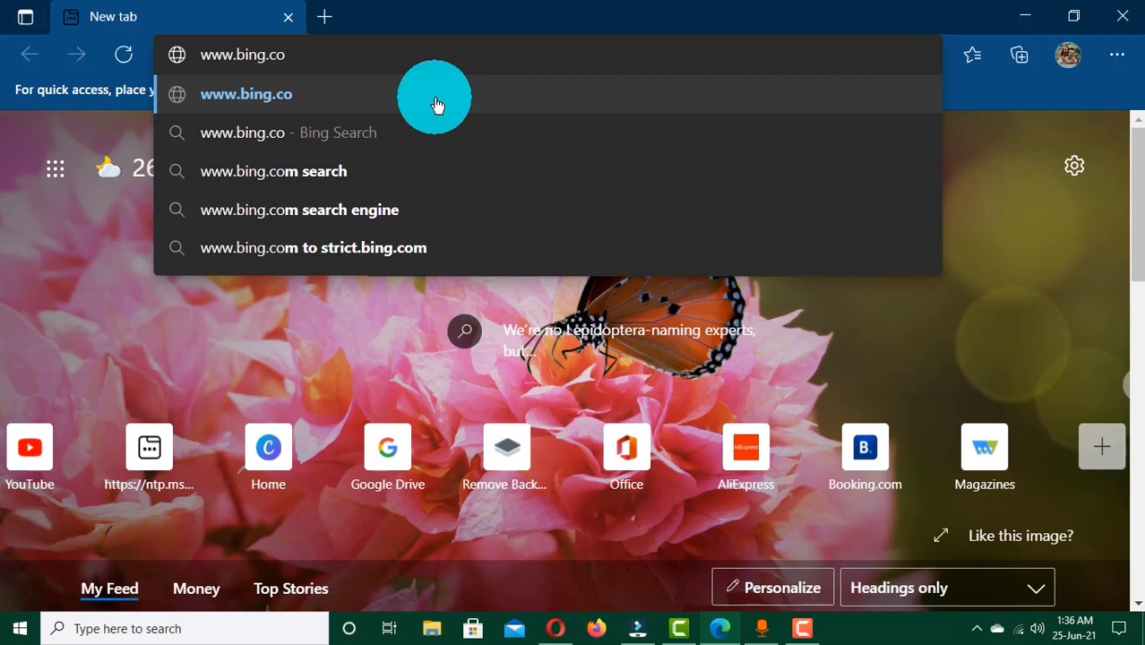
{"action": "type", "text": "m"}
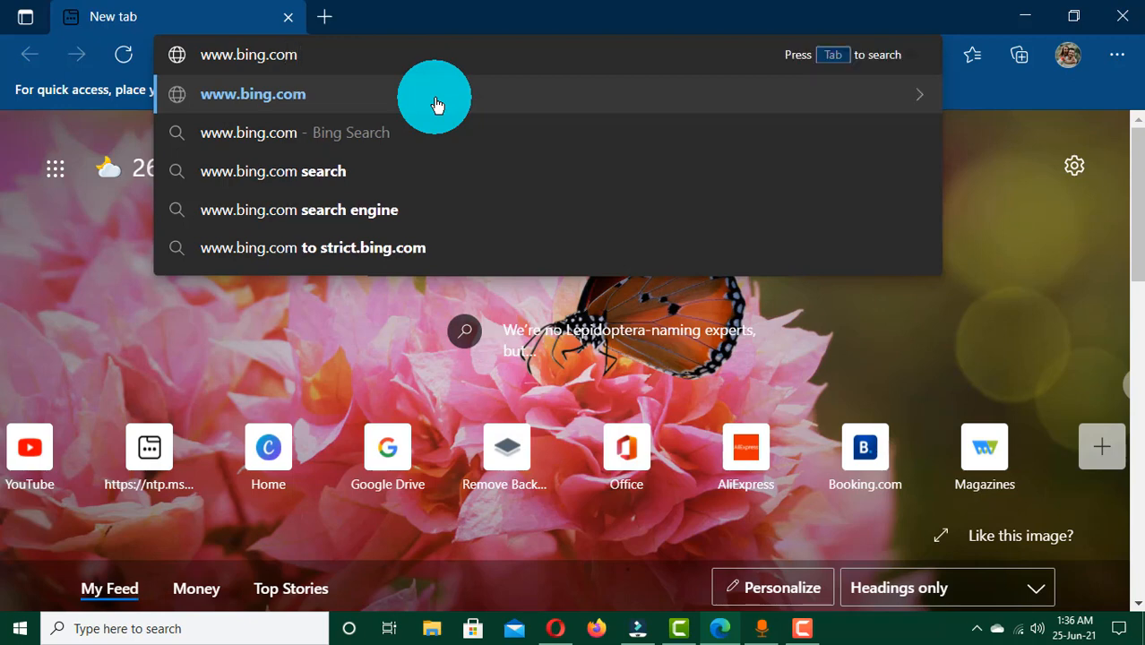
{"action": "left_click", "coordinate": [253, 93]}
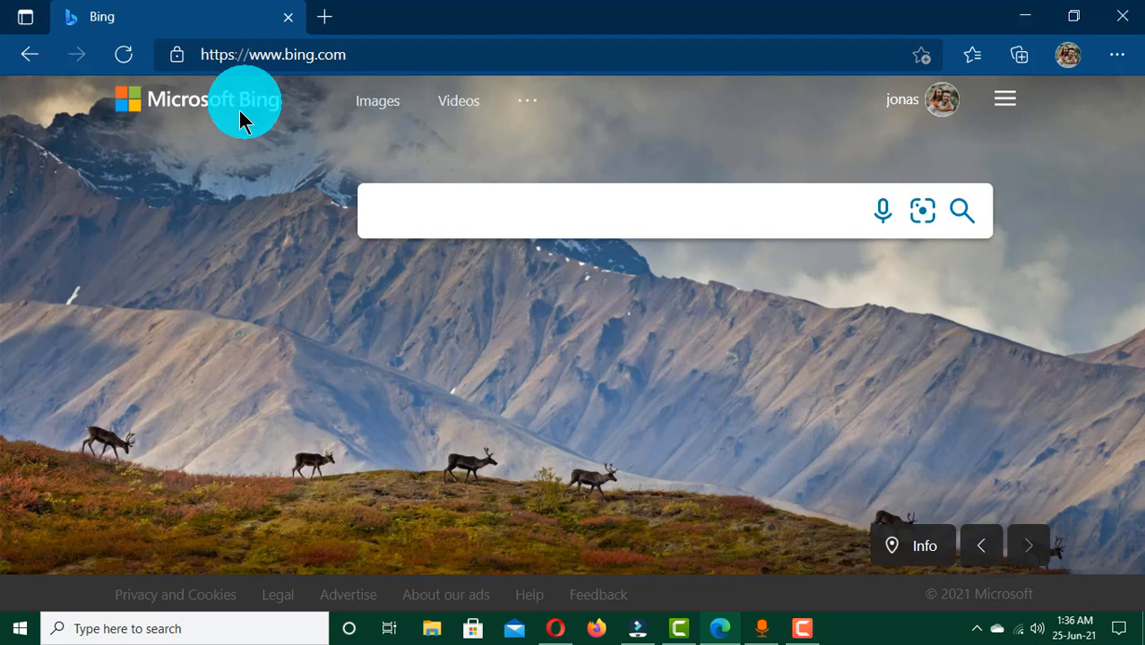
{"action": "mouse_move", "coordinate": [914, 276]}
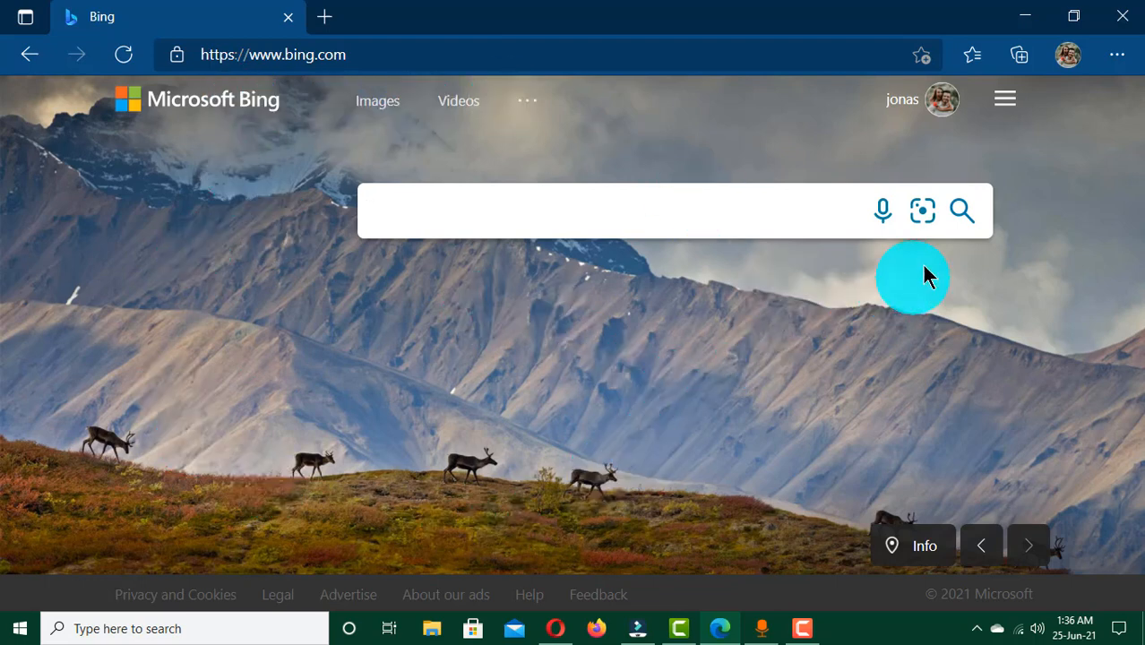
Activate the Bing search box so recent searches are offered.
{"action": "left_click", "coordinate": [627, 212]}
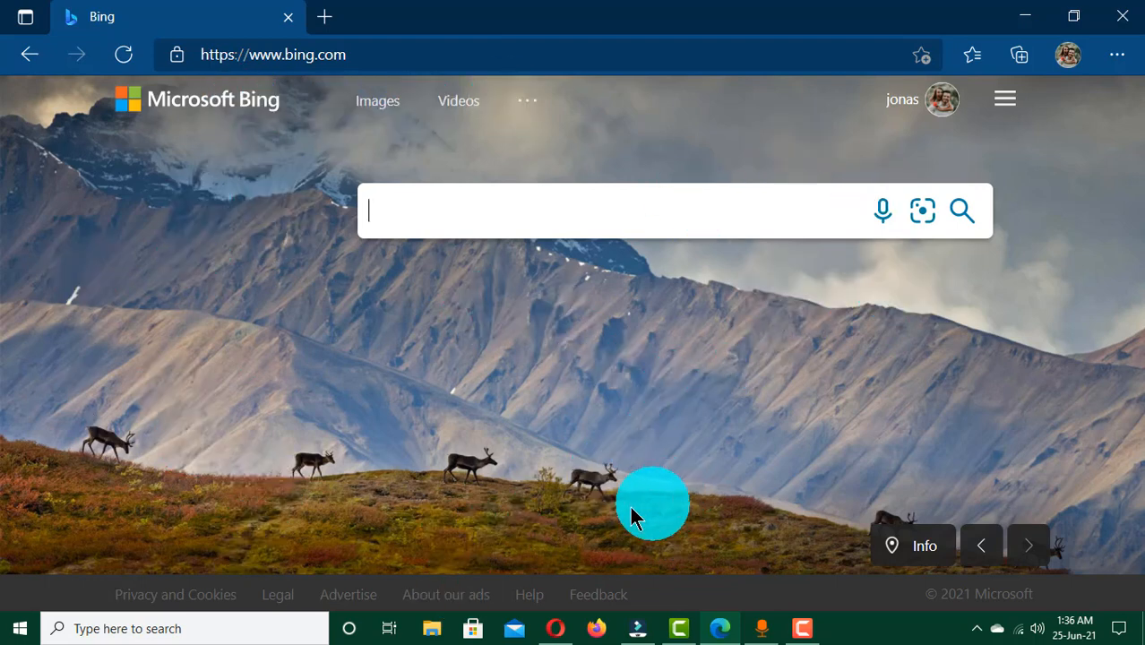
{"action": "mouse_move", "coordinate": [410, 208]}
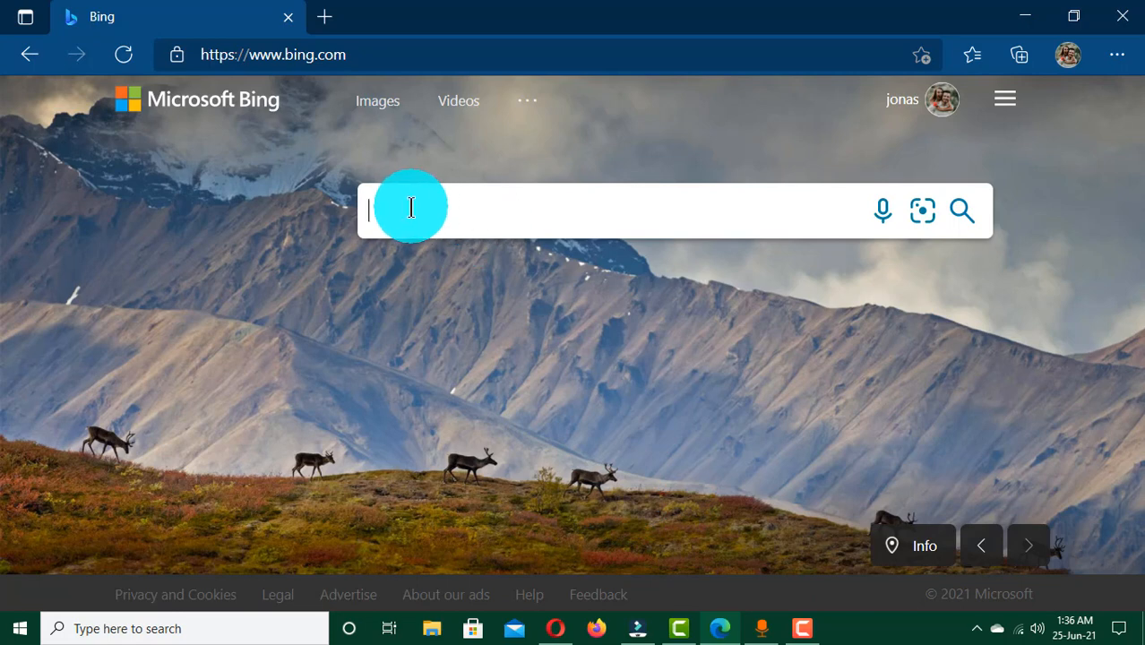
{"action": "mouse_move", "coordinate": [373, 198]}
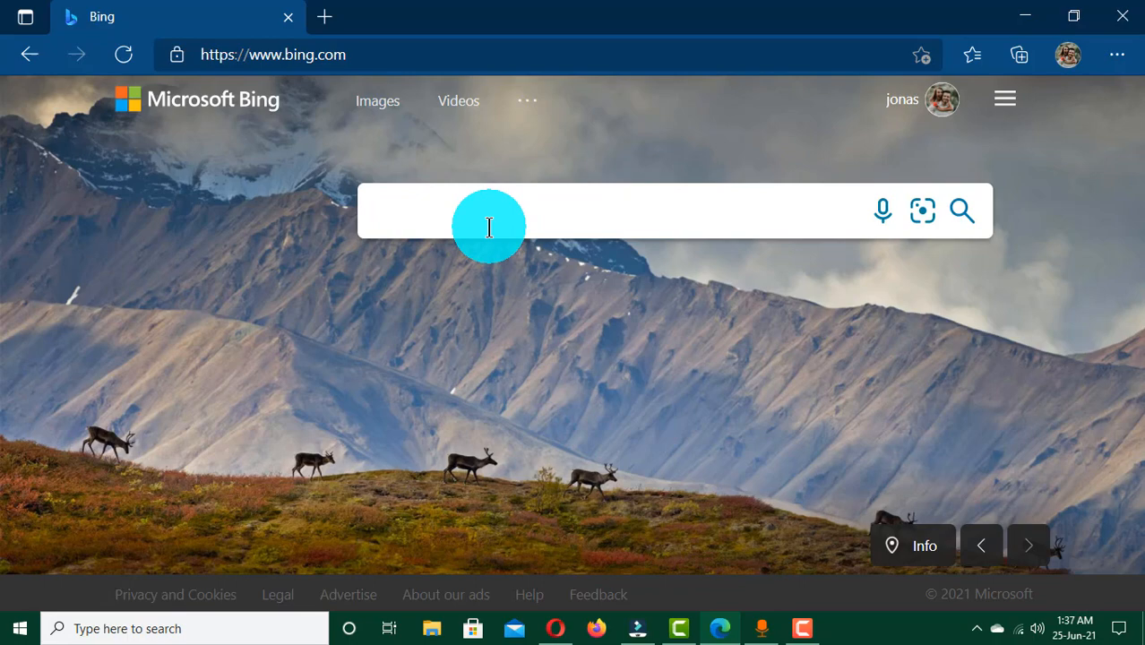
{"action": "mouse_move", "coordinate": [484, 210]}
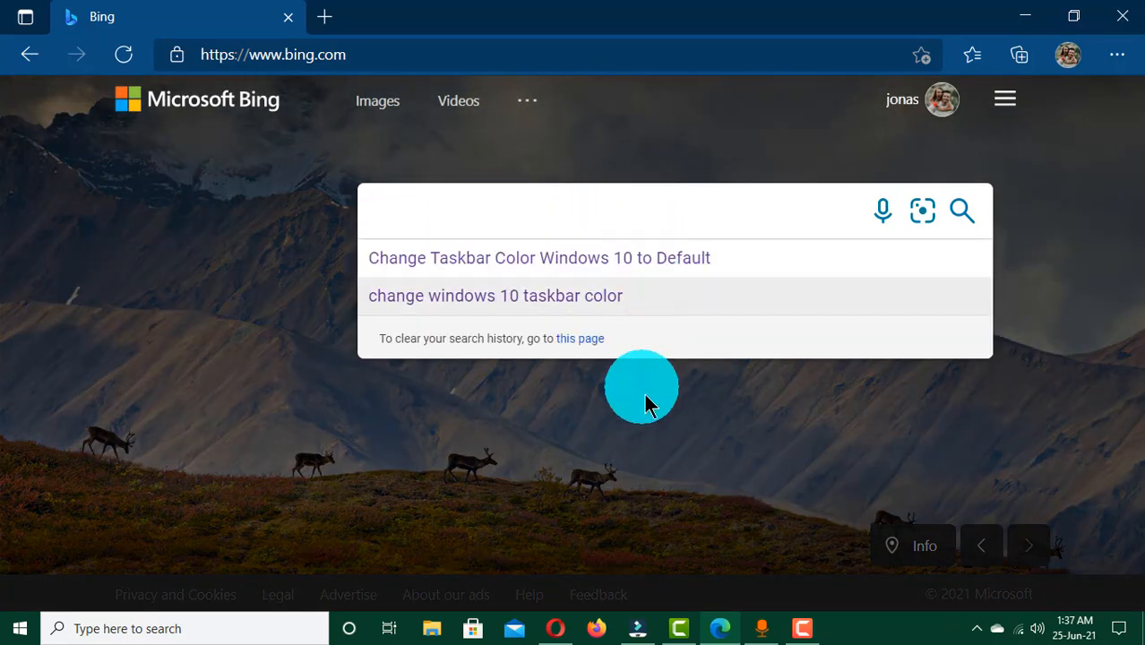
{"action": "mouse_move", "coordinate": [523, 421]}
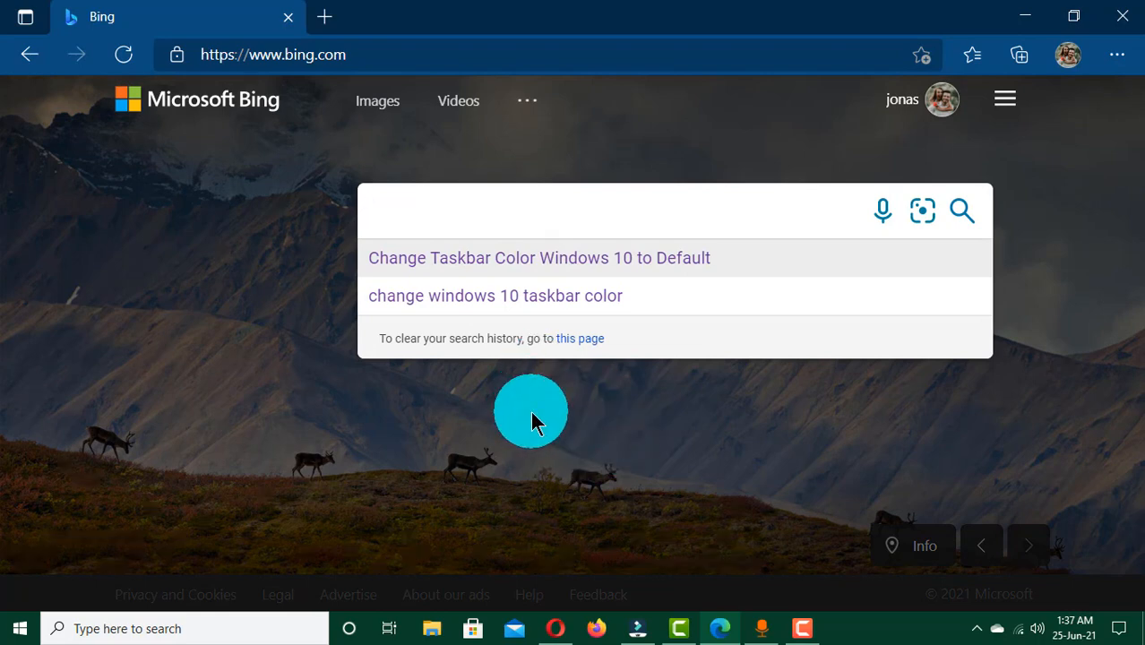
Search Bing for 'part of the computer'.
{"action": "type", "text": "part"}
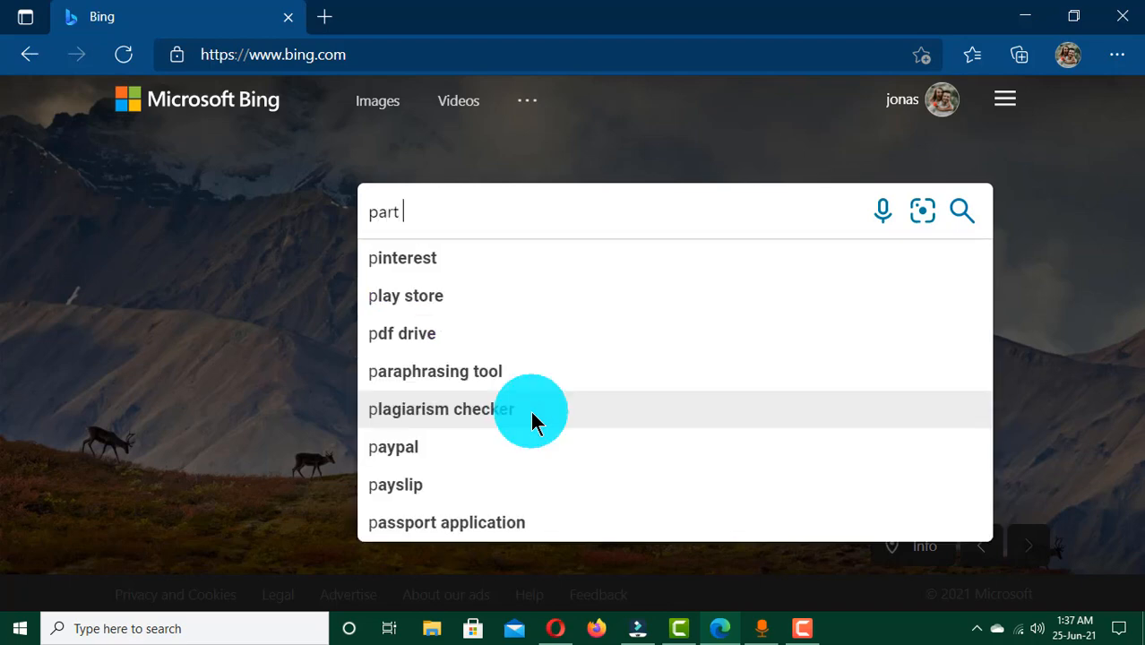
{"action": "type", "text": "of the com"}
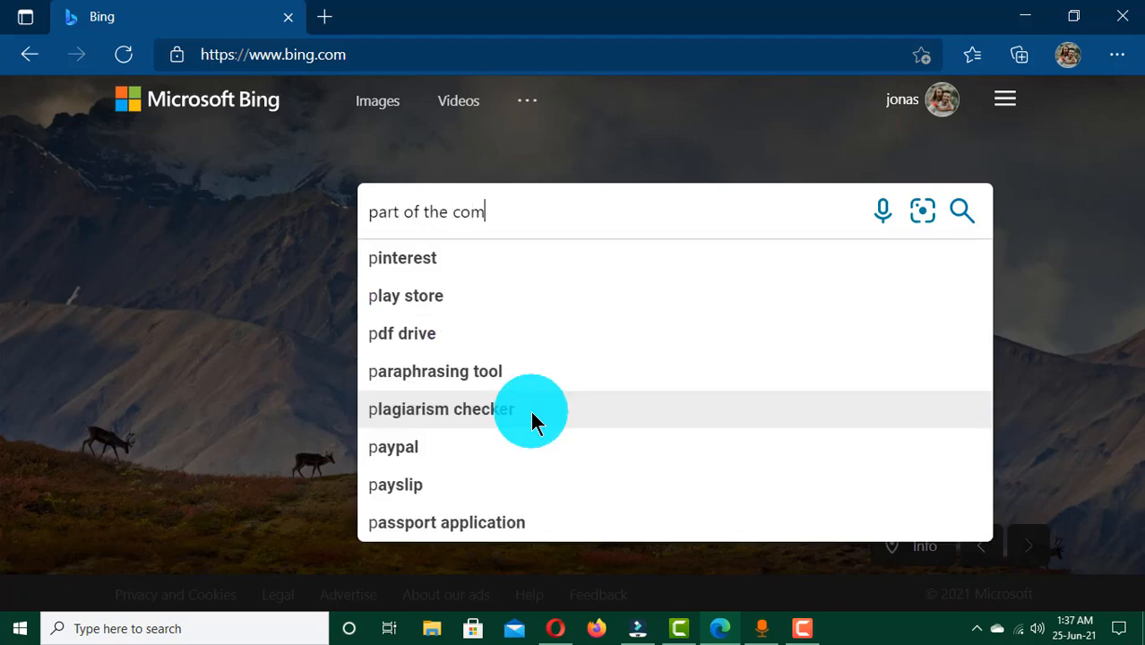
{"action": "type", "text": "puter"}
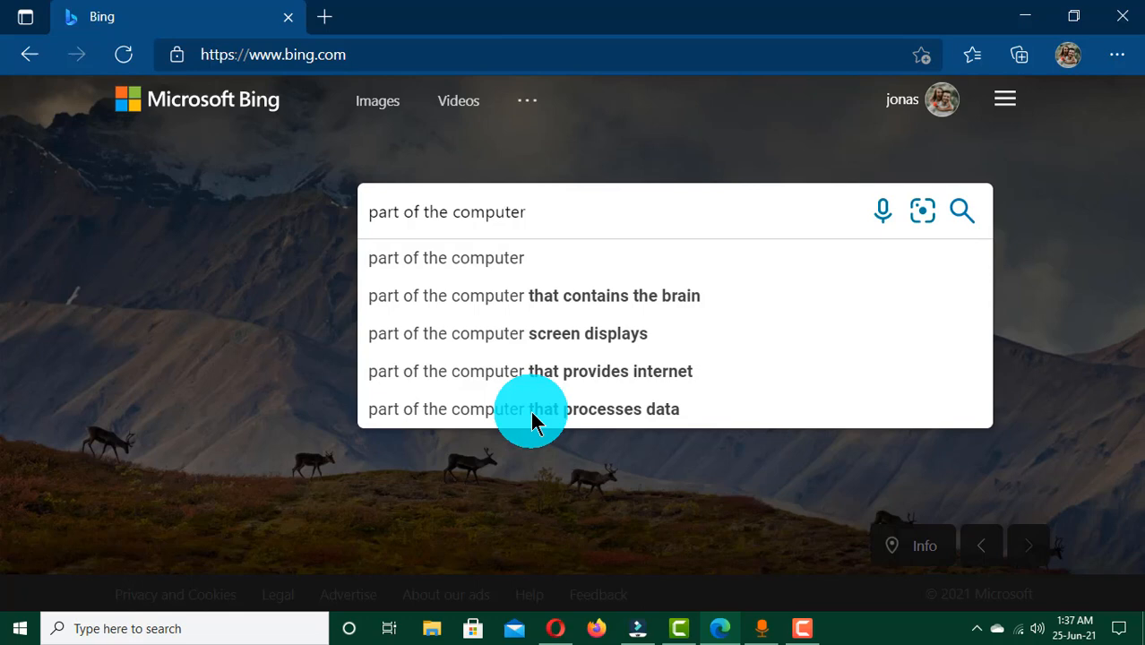
{"action": "left_click", "coordinate": [446, 258]}
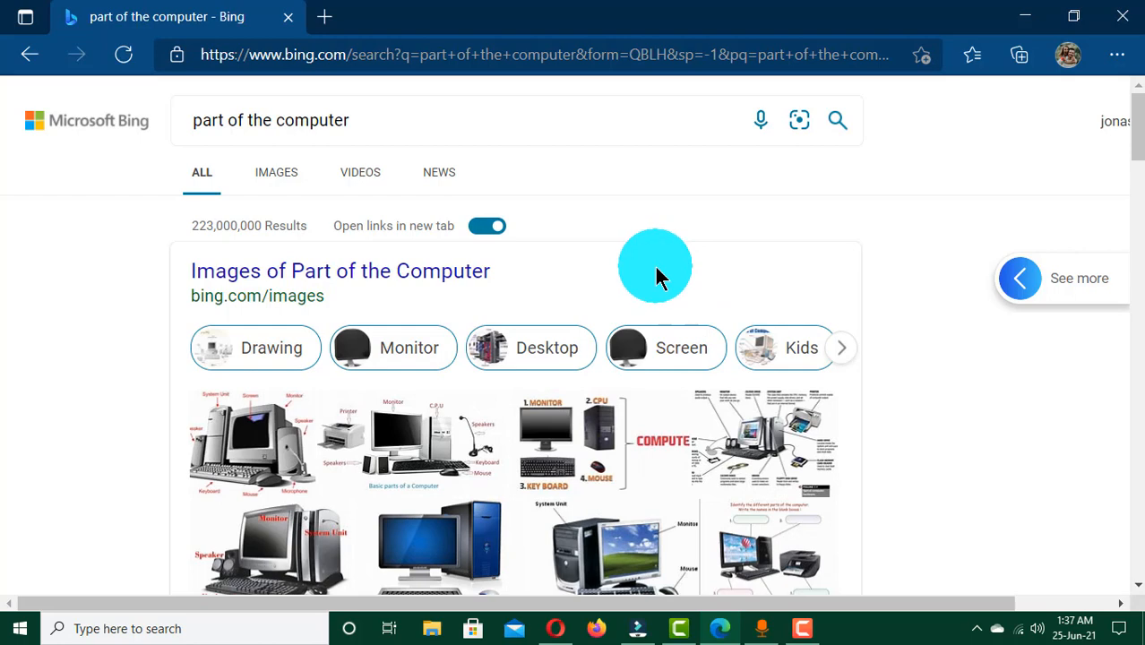
{"action": "mouse_move", "coordinate": [660, 284]}
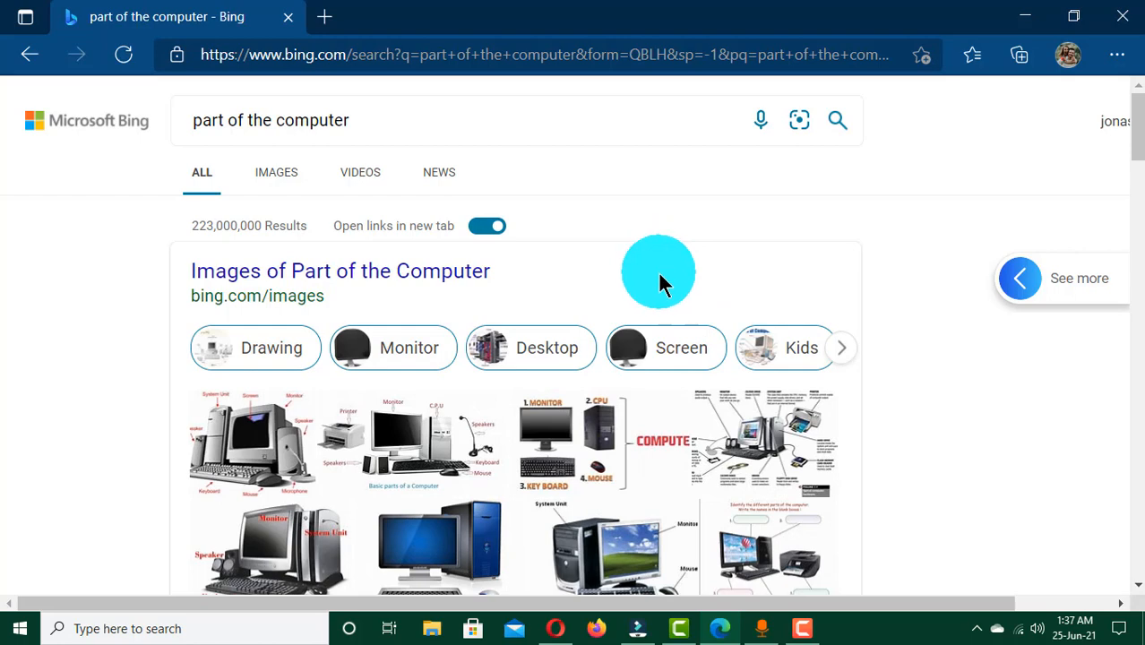
Browse down the results past images and People Also Ask to the Khan Academy link.
{"action": "scroll", "scroll_direction": "down", "scroll_amount": 3}
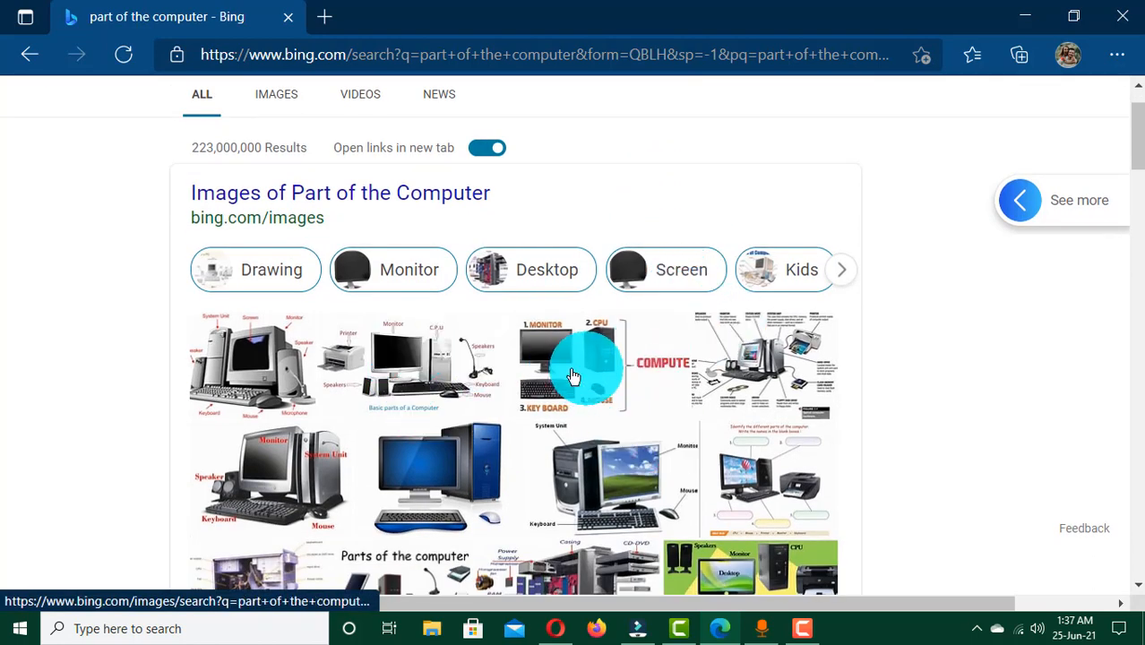
{"action": "scroll", "scroll_direction": "up", "scroll_amount": 3}
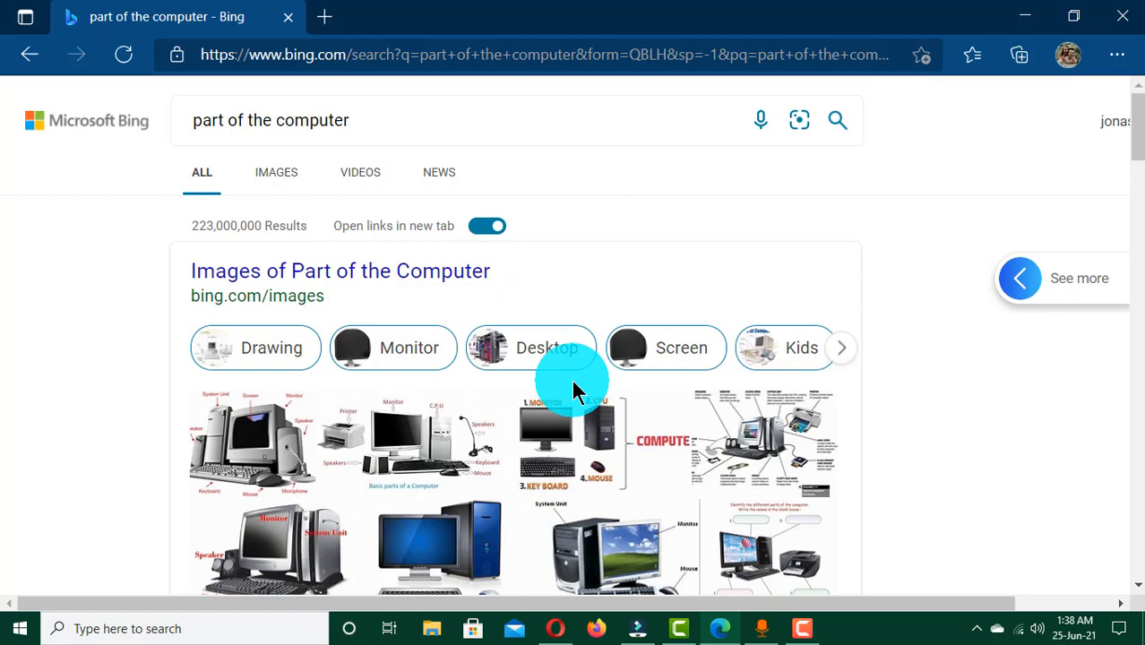
{"action": "scroll", "scroll_direction": "down", "scroll_amount": 3}
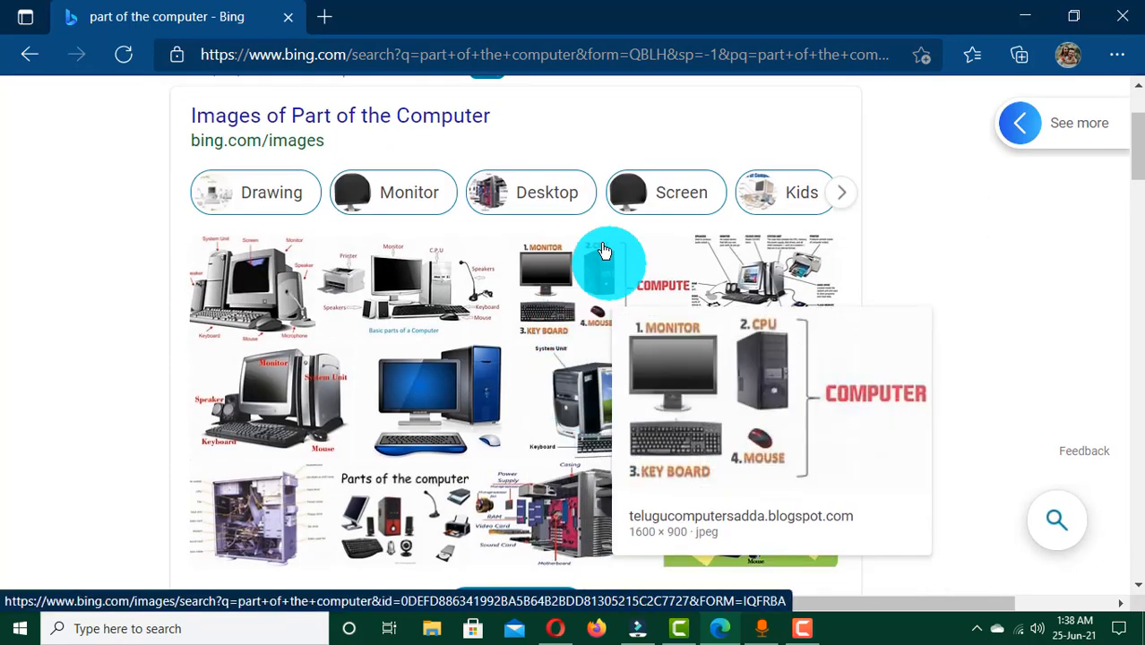
{"action": "scroll", "scroll_direction": "down", "scroll_amount": 3}
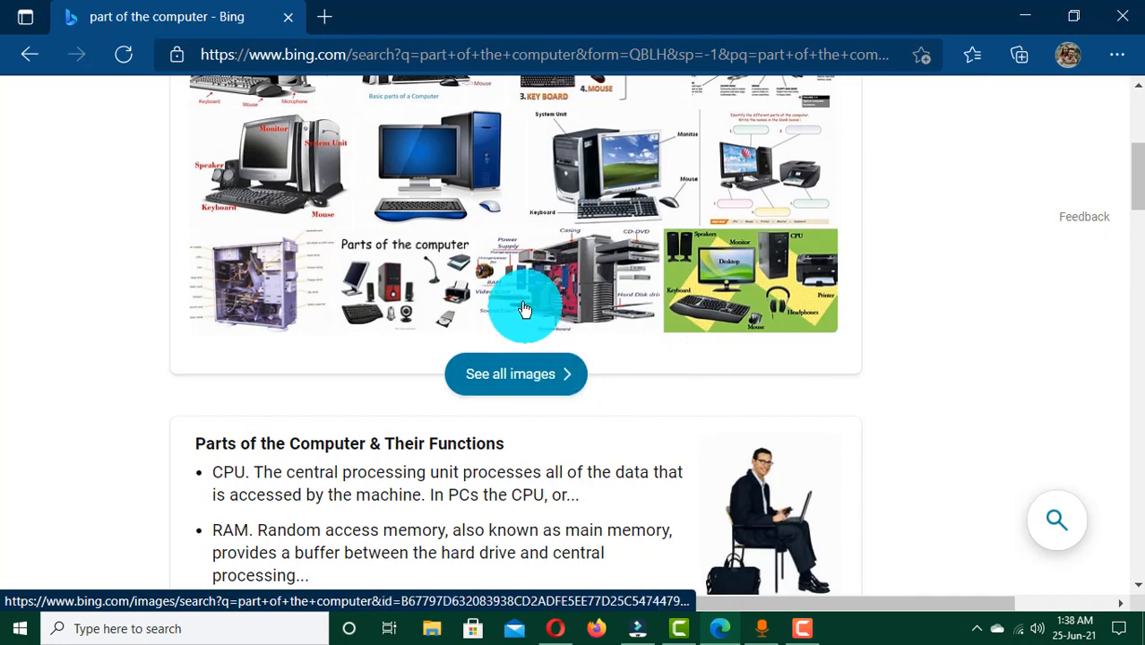
{"action": "scroll", "scroll_direction": "up", "scroll_amount": 3}
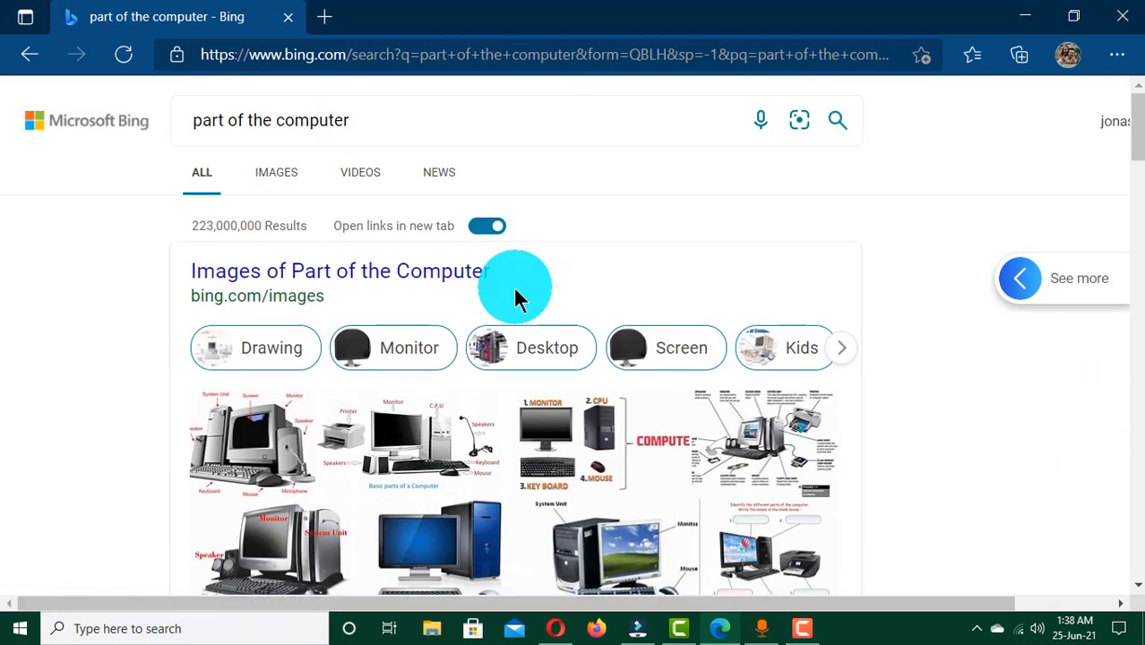
{"action": "scroll", "scroll_direction": "down", "scroll_amount": 3}
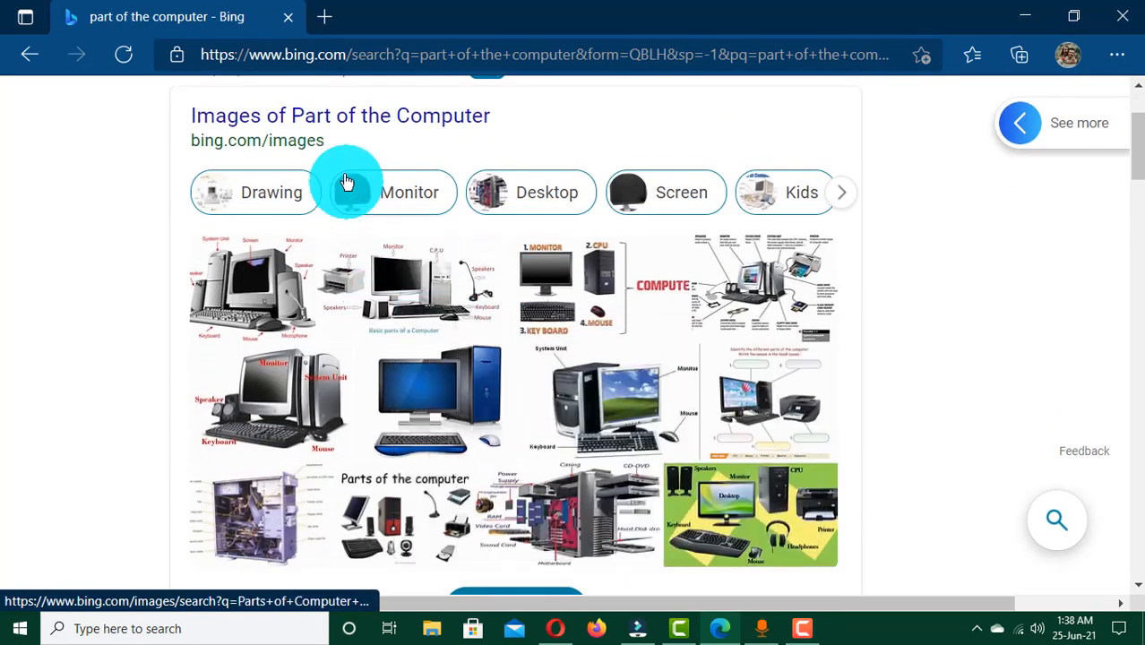
{"action": "scroll", "scroll_direction": "up", "scroll_amount": 3}
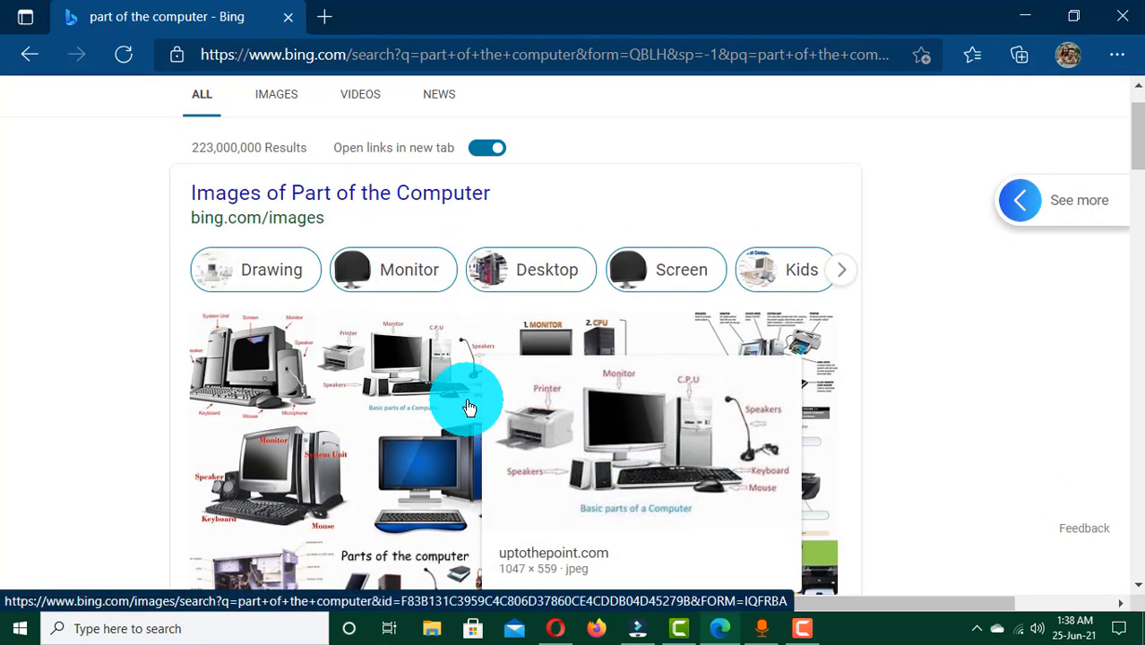
{"action": "scroll", "scroll_direction": "down", "scroll_amount": 3}
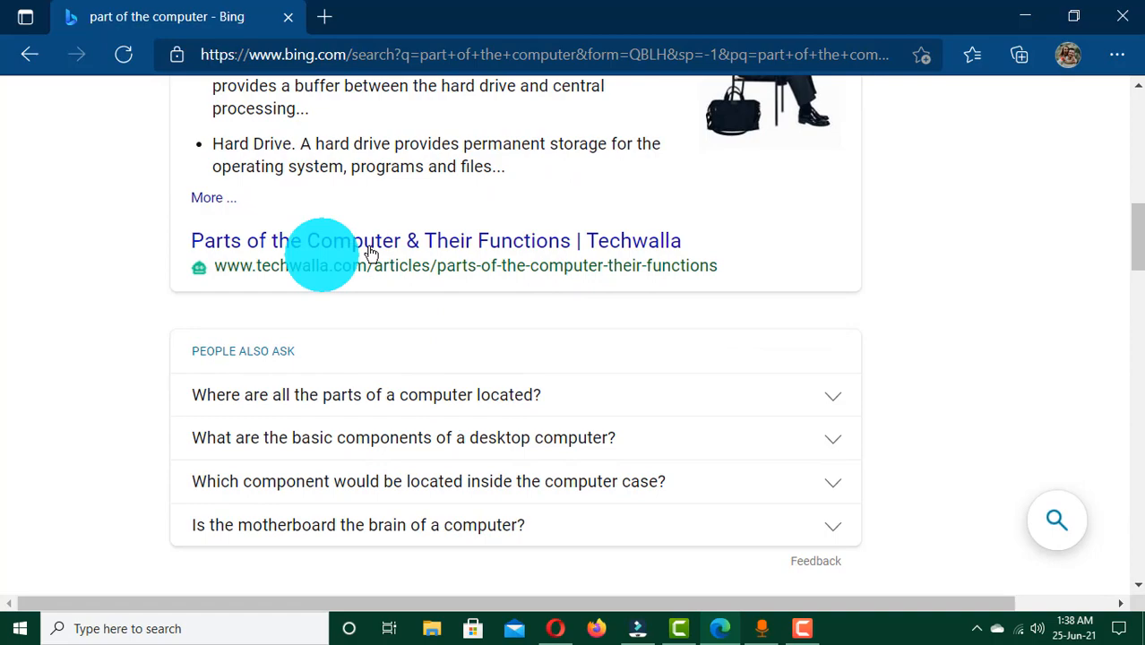
{"action": "scroll", "scroll_direction": "down", "scroll_amount": 3}
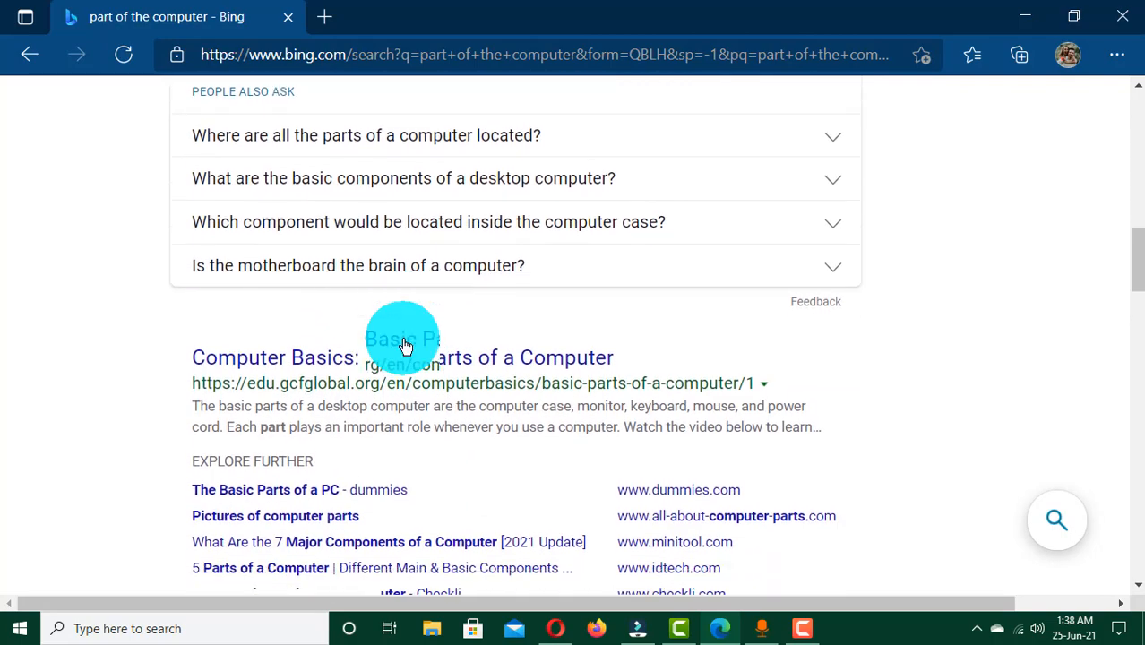
{"action": "scroll", "scroll_direction": "down", "scroll_amount": 3}
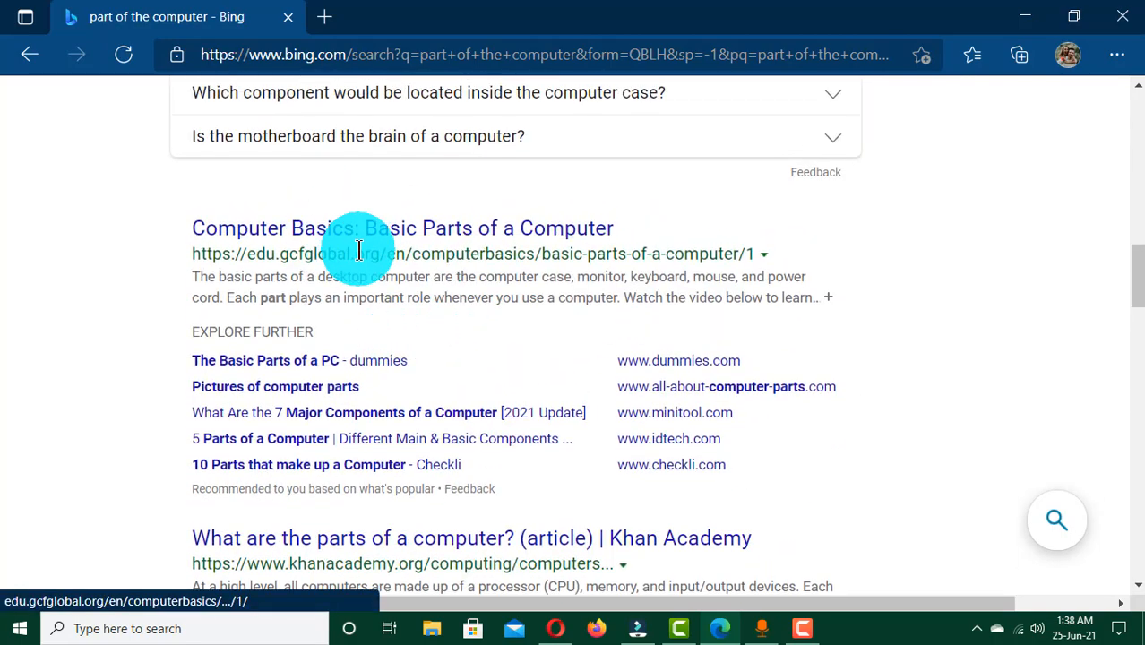
{"action": "scroll", "scroll_direction": "down", "scroll_amount": 3}
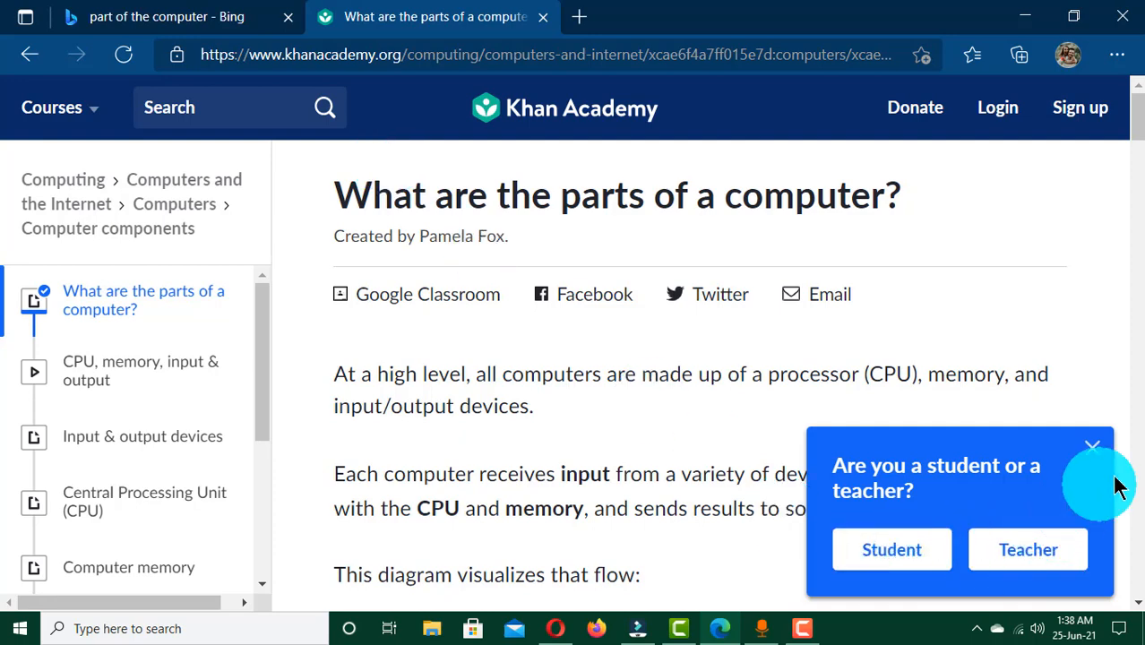
Dismiss the 'Are you a student or a teacher?' prompt on the Khan Academy article.
{"action": "left_click", "coordinate": [1092, 447]}
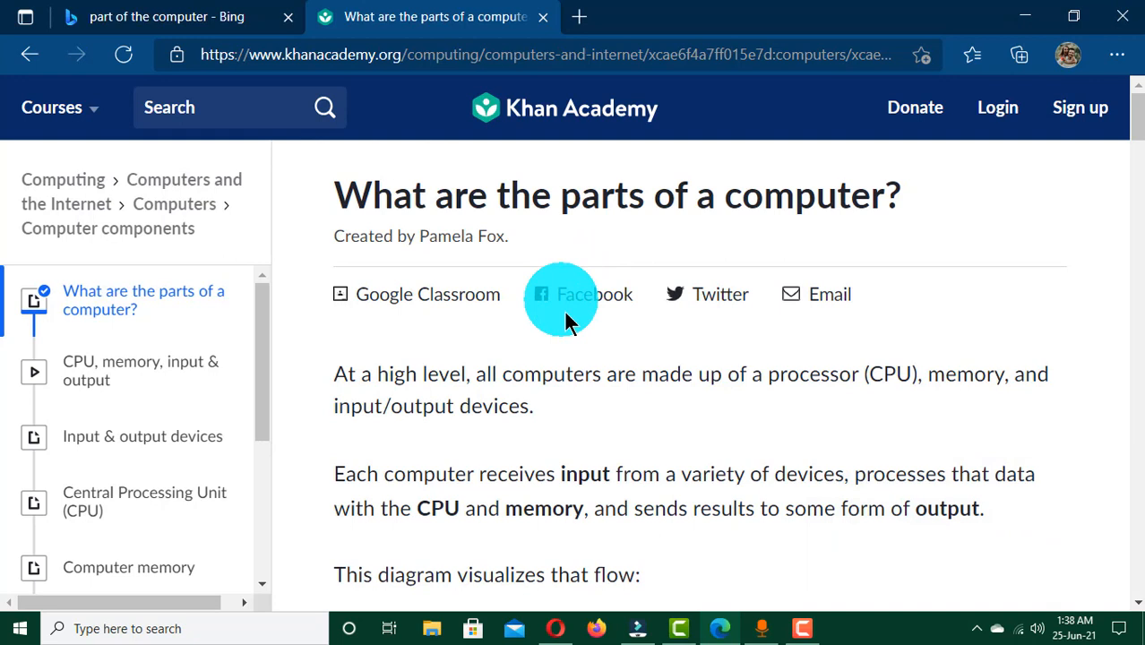
{"action": "mouse_move", "coordinate": [492, 369]}
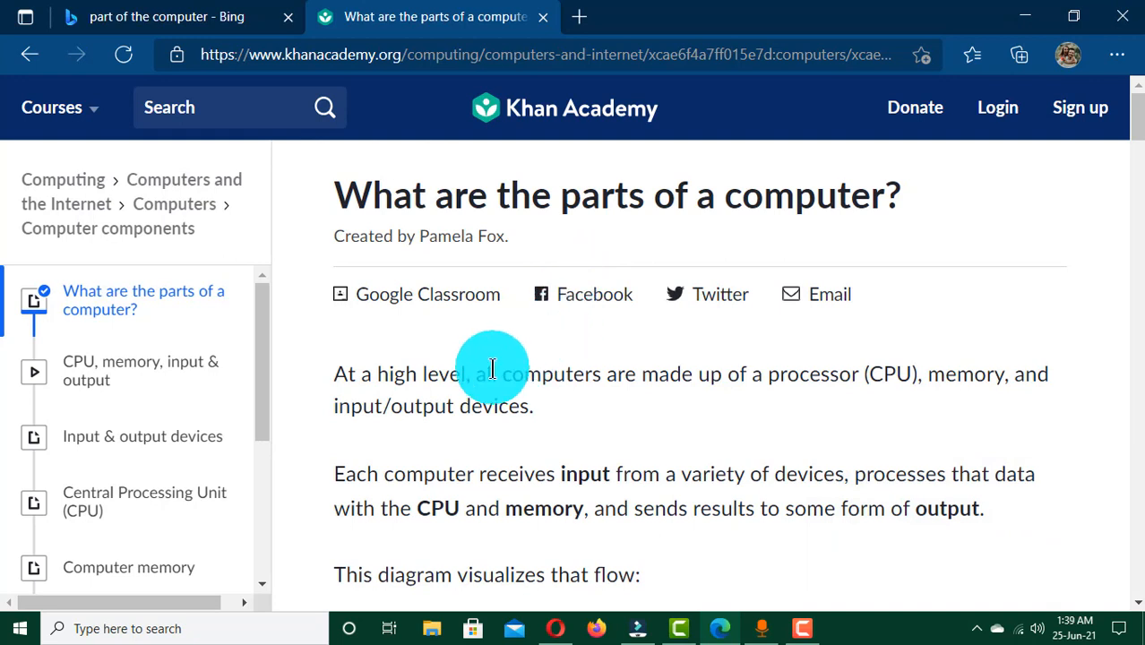
{"action": "mouse_move", "coordinate": [470, 383]}
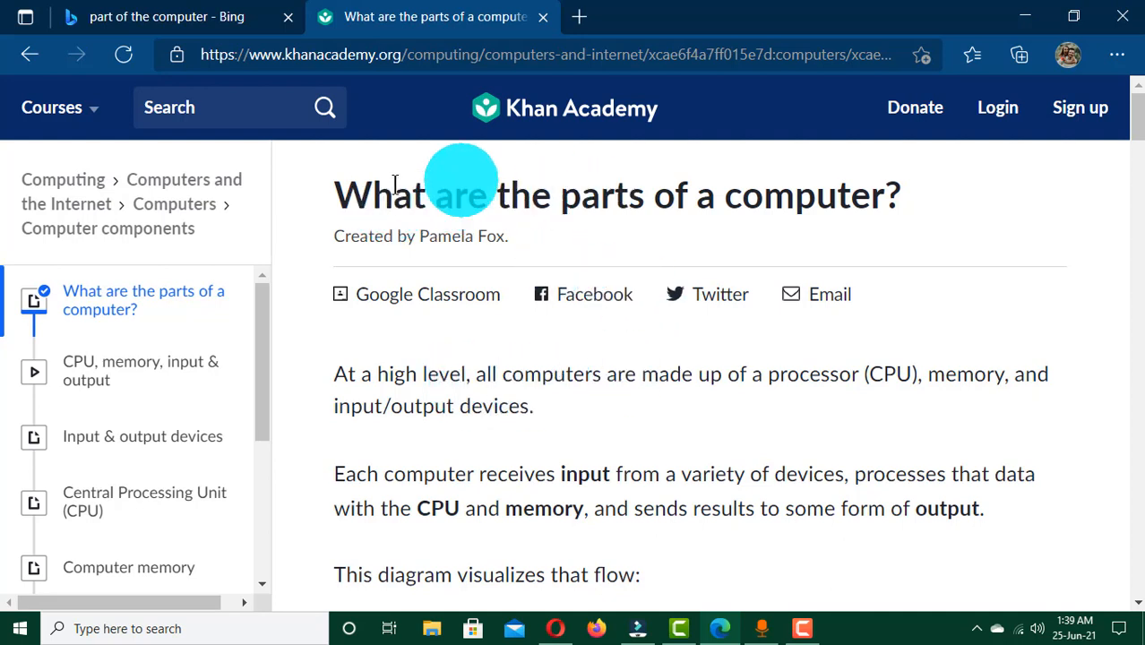
{"action": "mouse_move", "coordinate": [427, 199]}
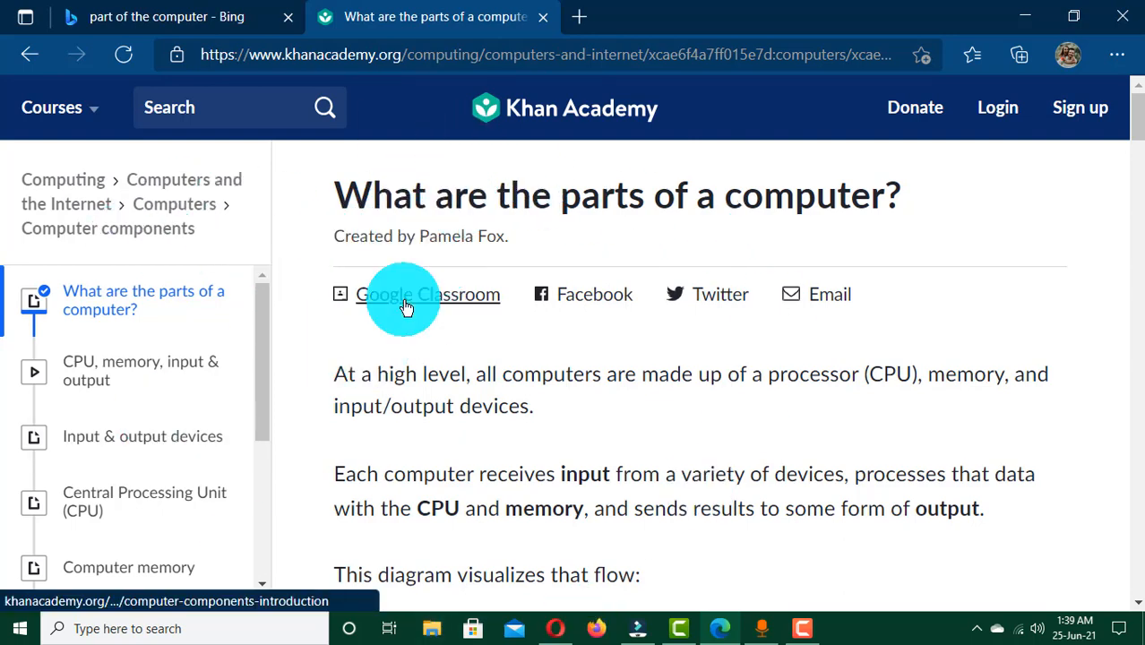
Read down the article to the input–CPU–memory–output diagram and the video introduction.
{"action": "scroll", "scroll_direction": "down", "scroll_amount": 3}
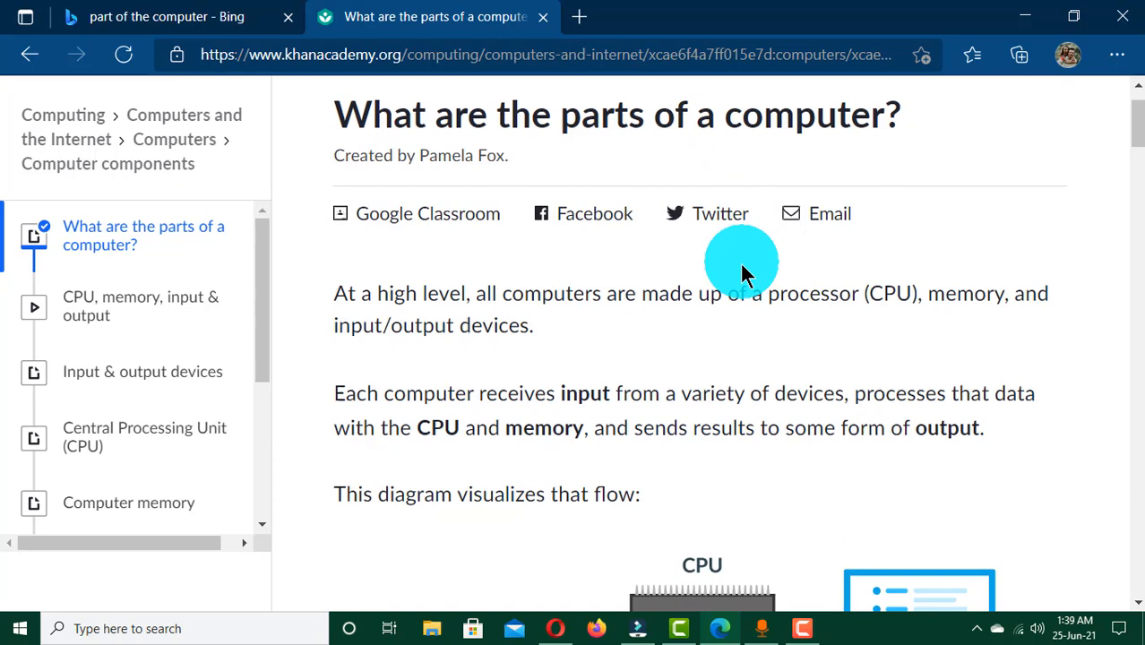
{"action": "scroll", "scroll_direction": "down", "scroll_amount": 3}
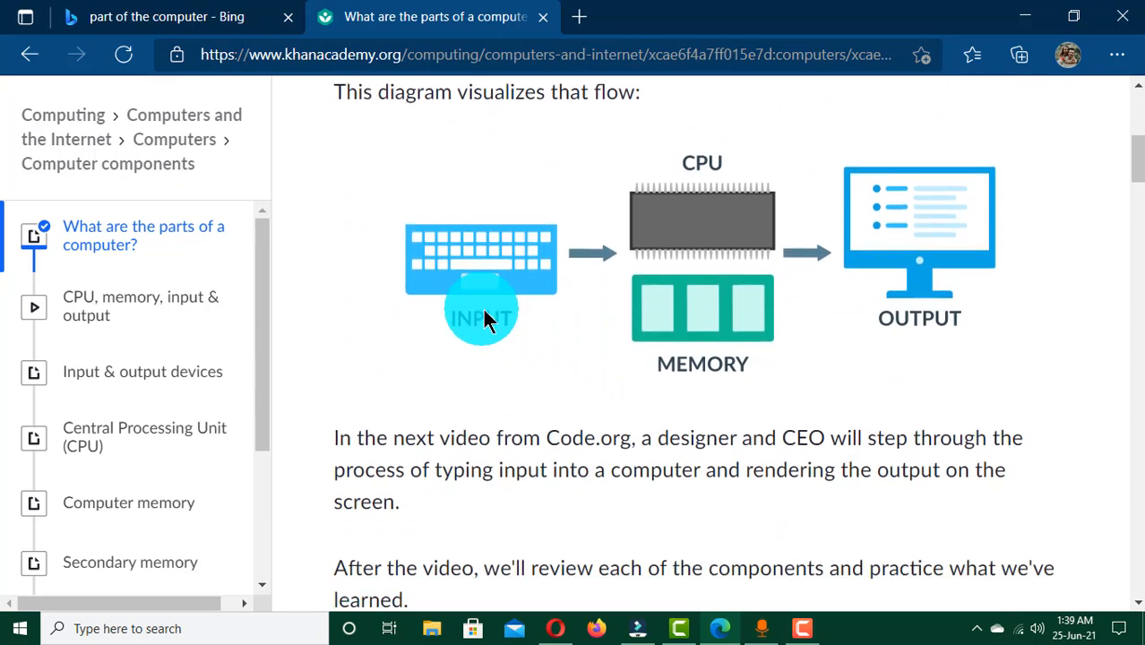
{"action": "scroll", "scroll_direction": "up", "scroll_amount": 3}
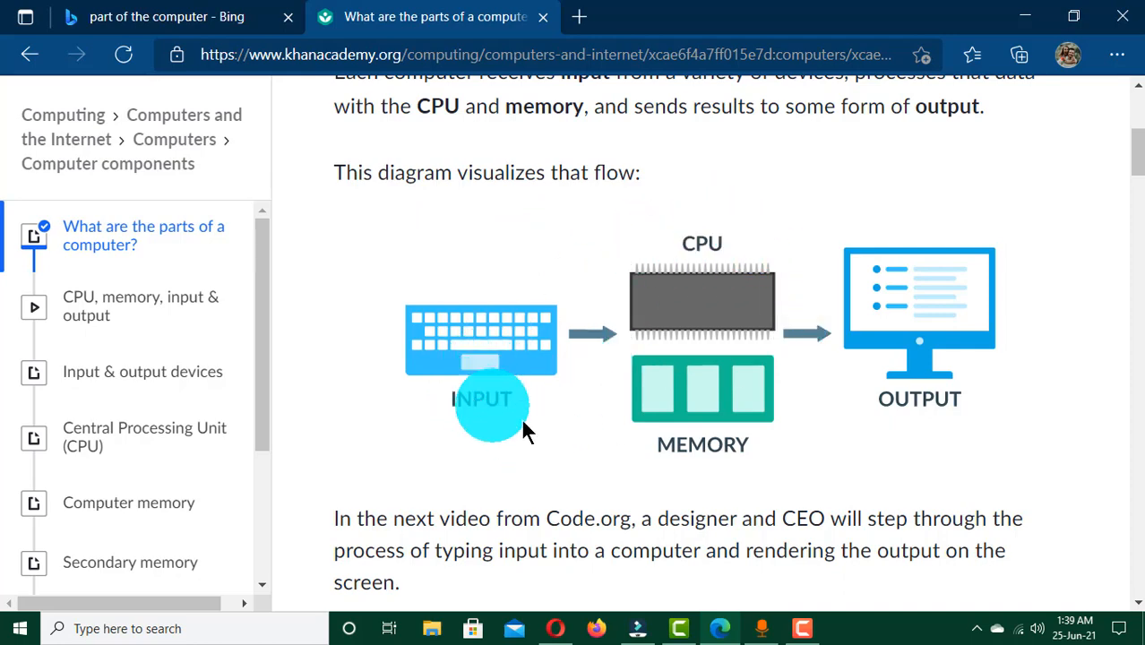
{"action": "scroll", "scroll_direction": "down", "scroll_amount": 3}
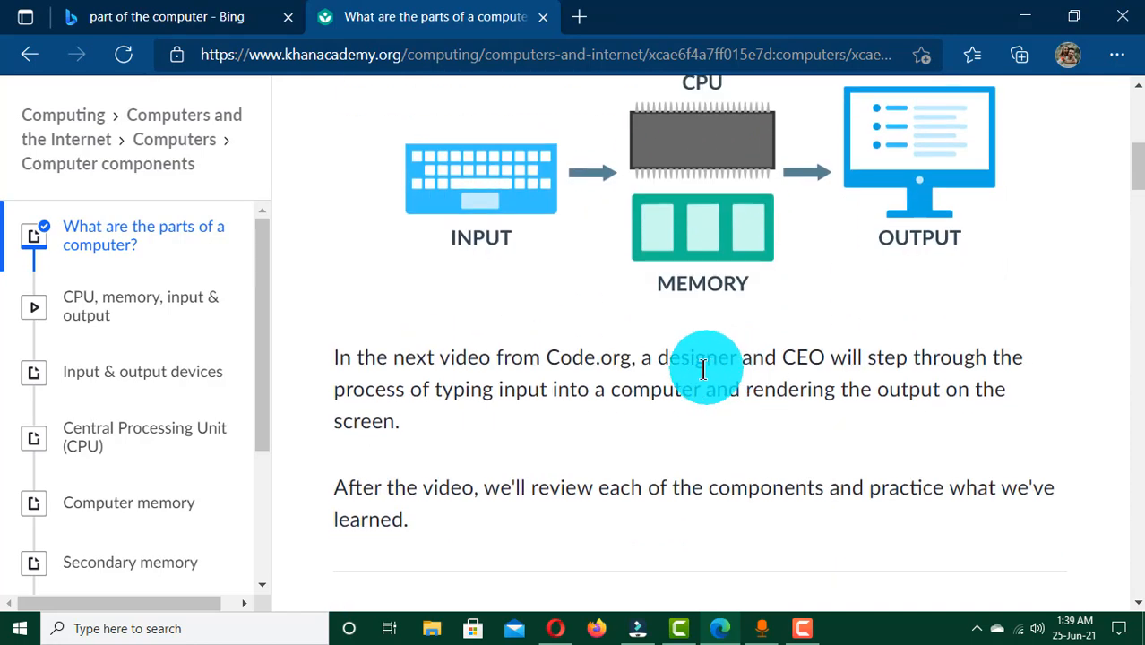
Browse the comments section's questions and replies, including the CPU-as-main-component reply.
{"action": "scroll", "scroll_direction": "down", "scroll_amount": 3}
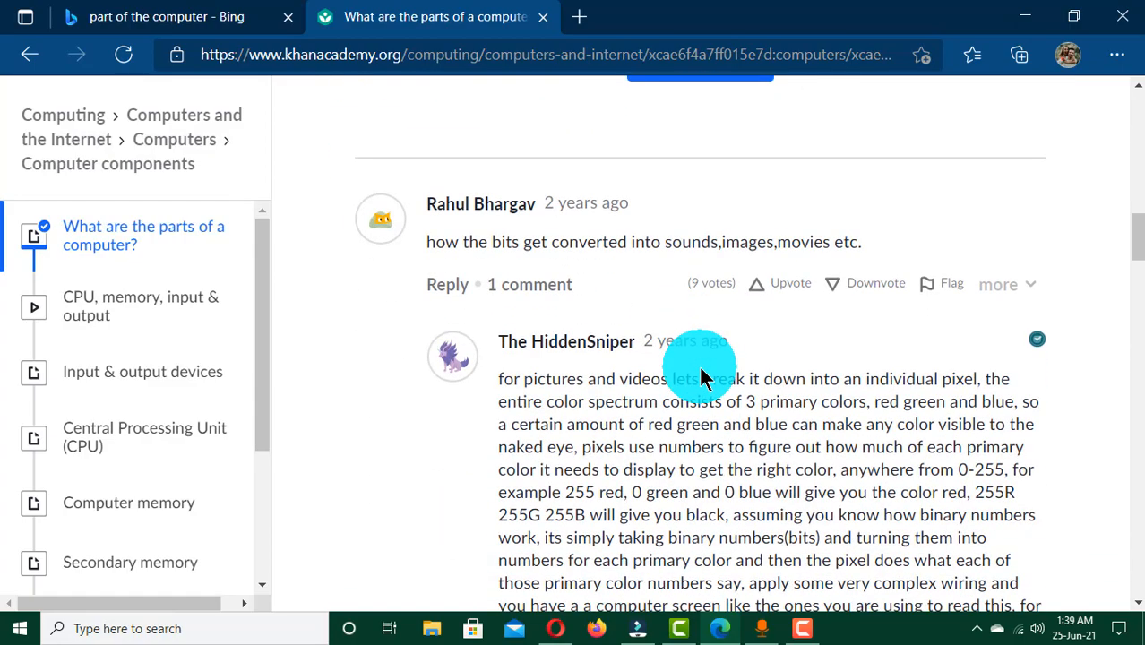
{"action": "scroll", "scroll_direction": "down", "scroll_amount": 3}
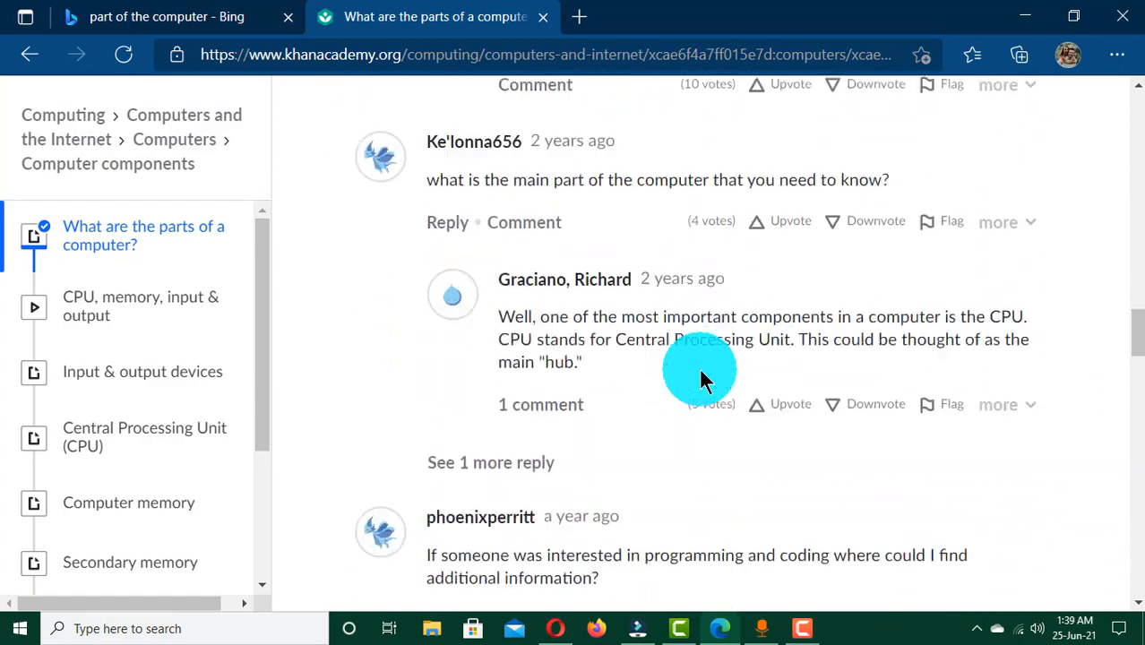
{"action": "scroll", "scroll_direction": "down", "scroll_amount": 3}
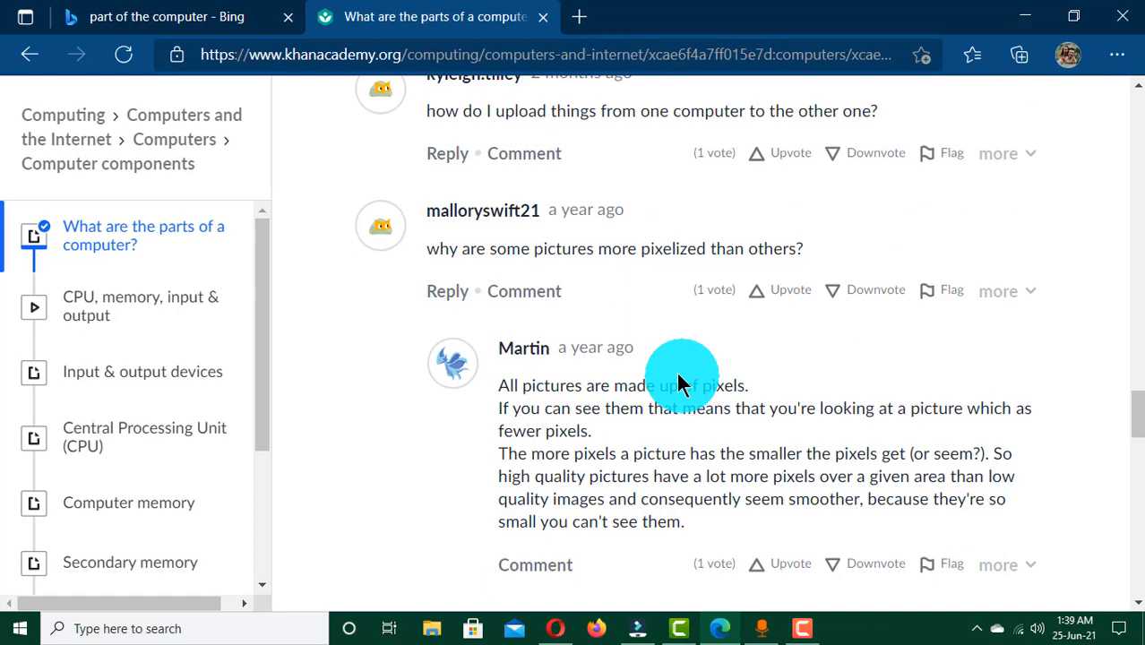
{"action": "mouse_move", "coordinate": [685, 371]}
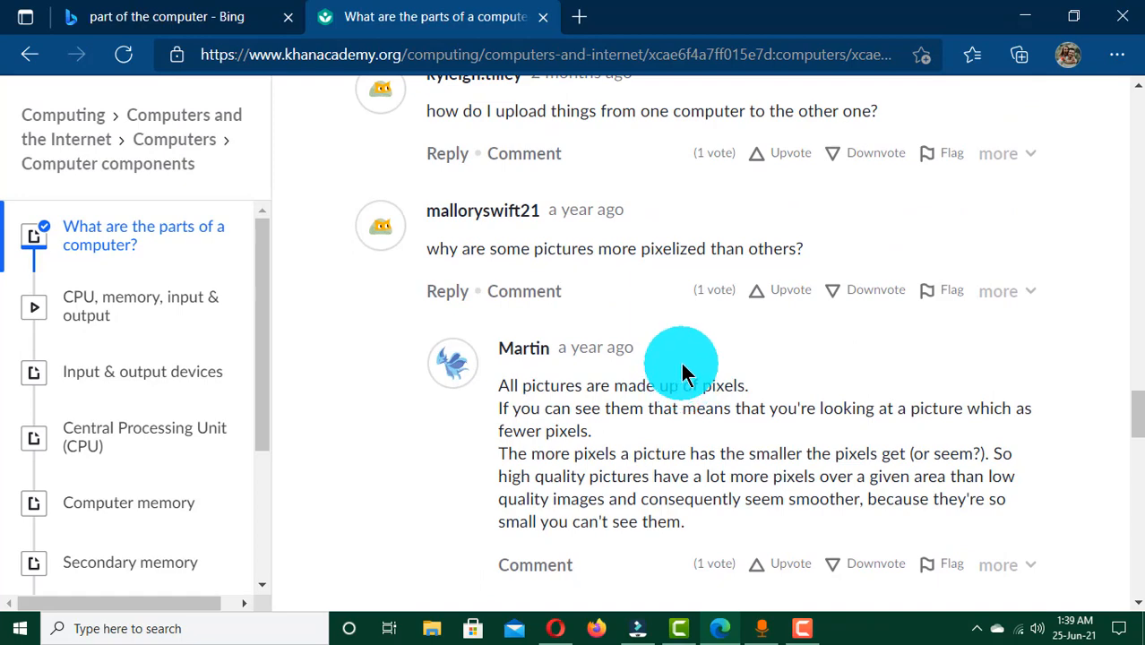
{"action": "scroll", "scroll_direction": "up", "scroll_amount": 3}
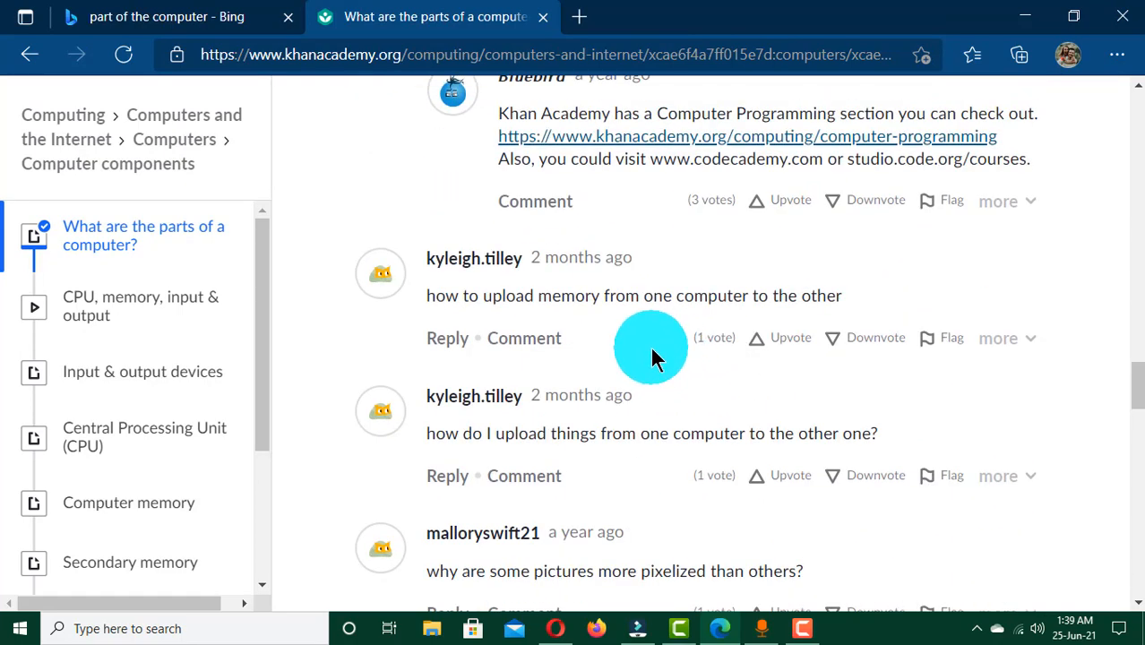
{"action": "scroll", "scroll_direction": "up", "scroll_amount": 3}
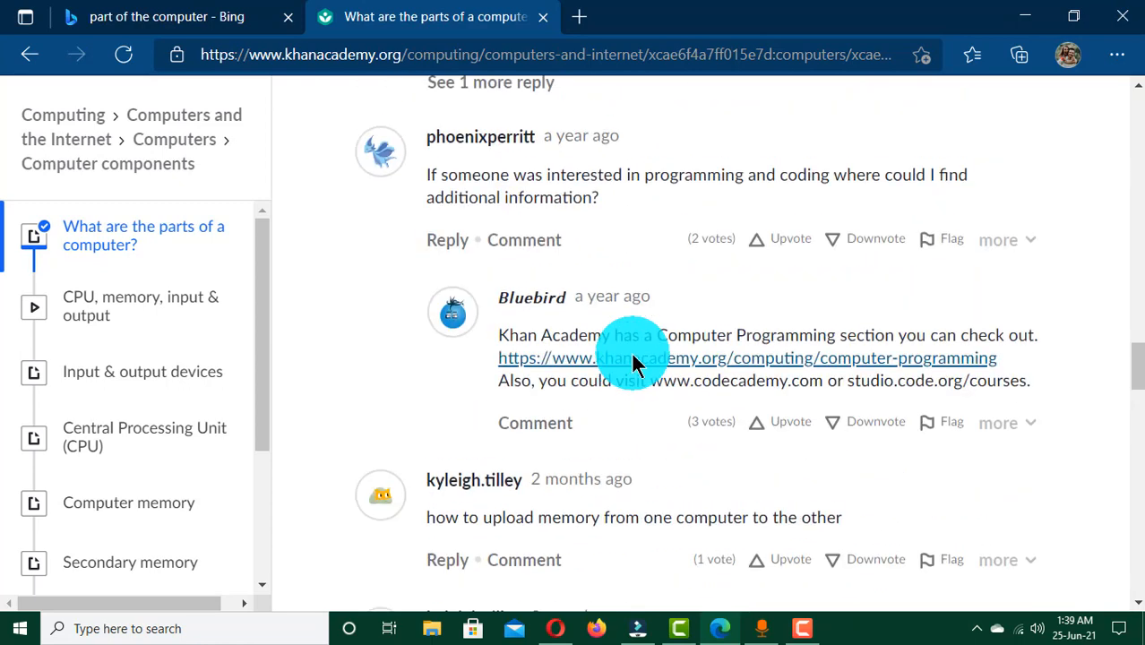
{"action": "scroll", "scroll_direction": "up", "scroll_amount": 3}
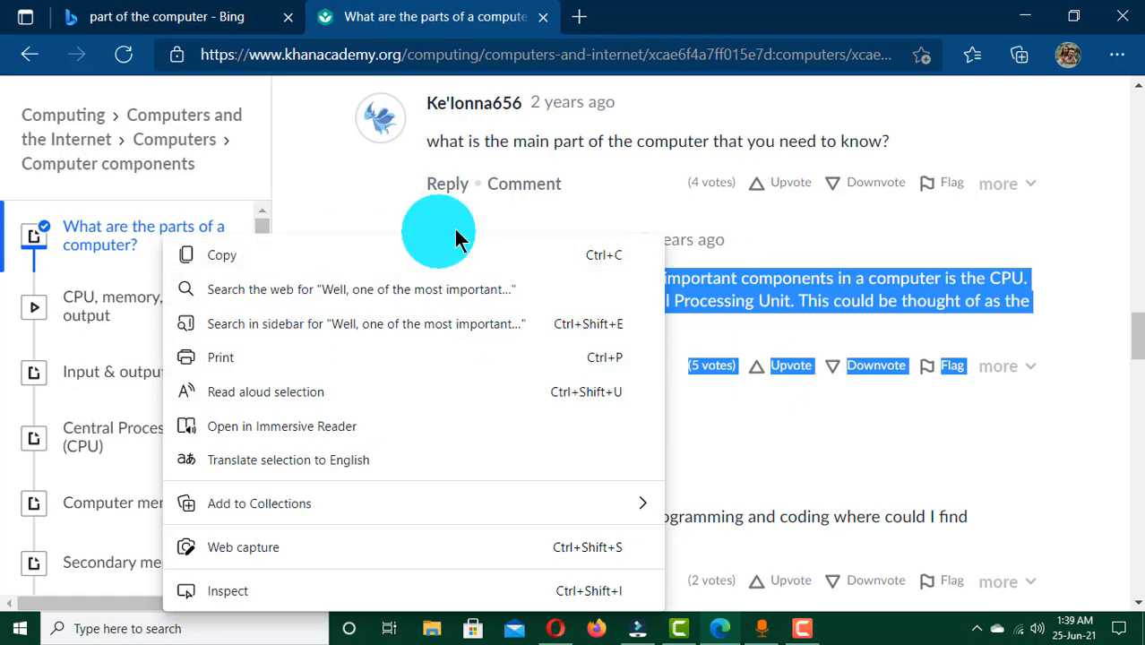
{"action": "mouse_move", "coordinate": [670, 350]}
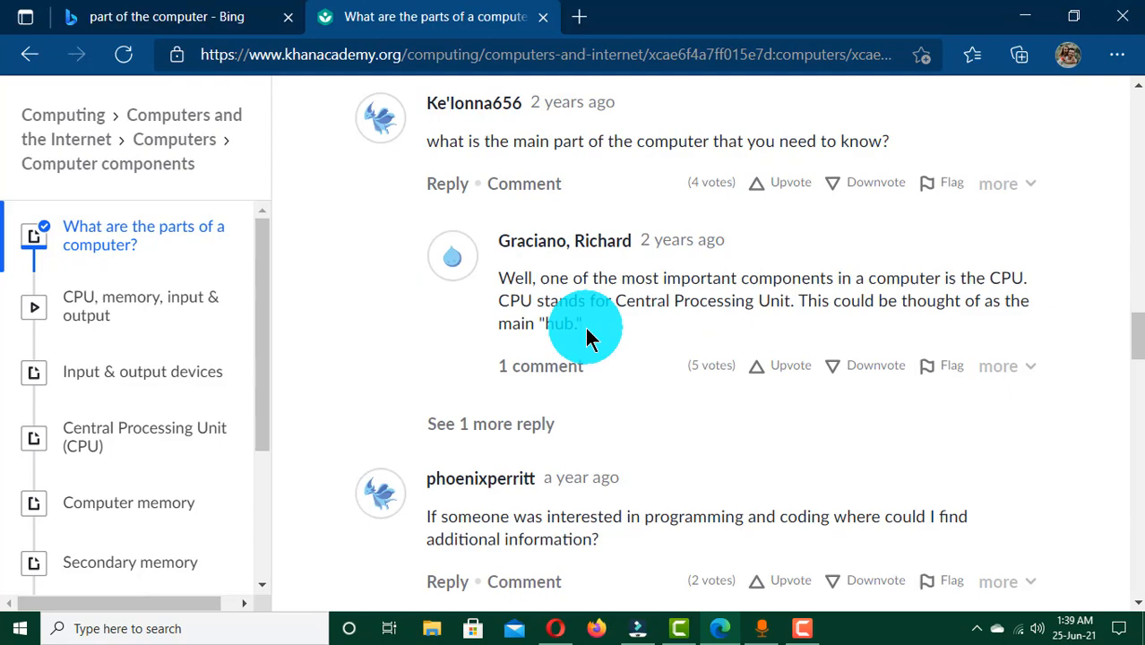
Scroll back to the 'Want to join the conversation?' heading and the first question.
{"action": "scroll", "scroll_direction": "down", "scroll_amount": 3}
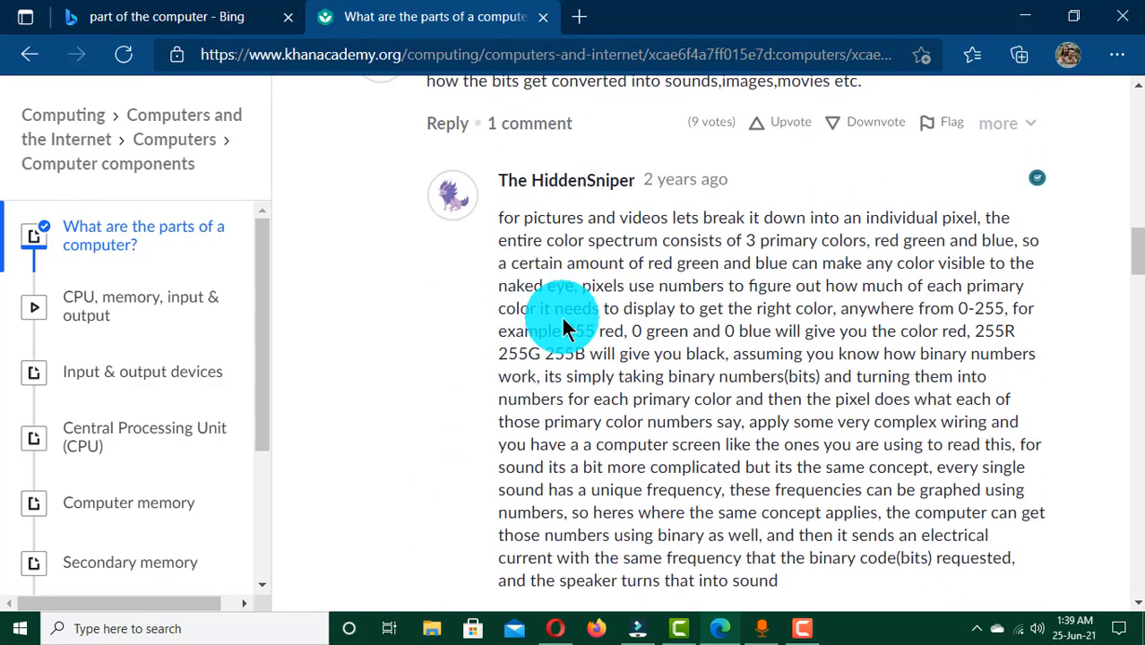
{"action": "mouse_move", "coordinate": [459, 355]}
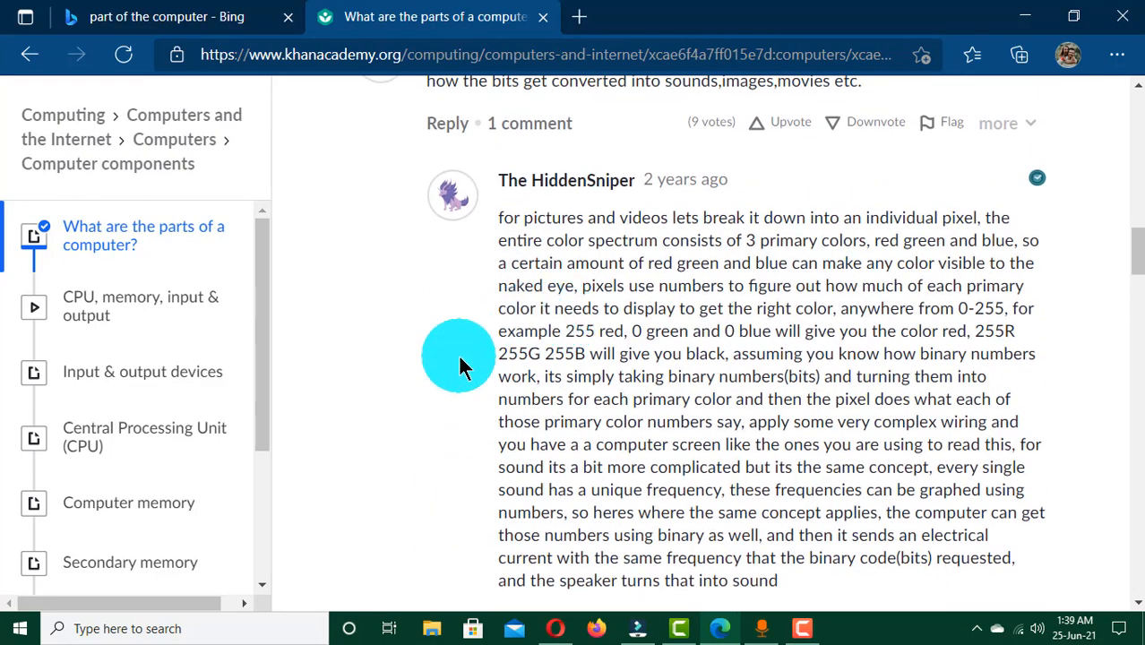
{"action": "scroll", "scroll_direction": "up", "scroll_amount": 3}
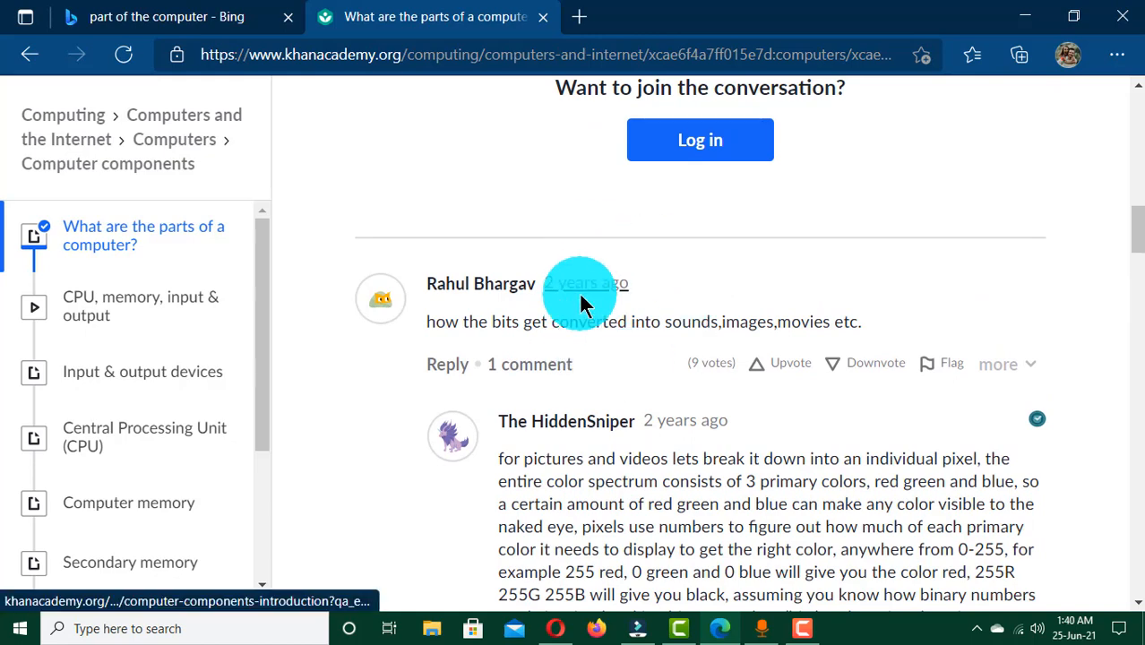
{"action": "mouse_move", "coordinate": [682, 325]}
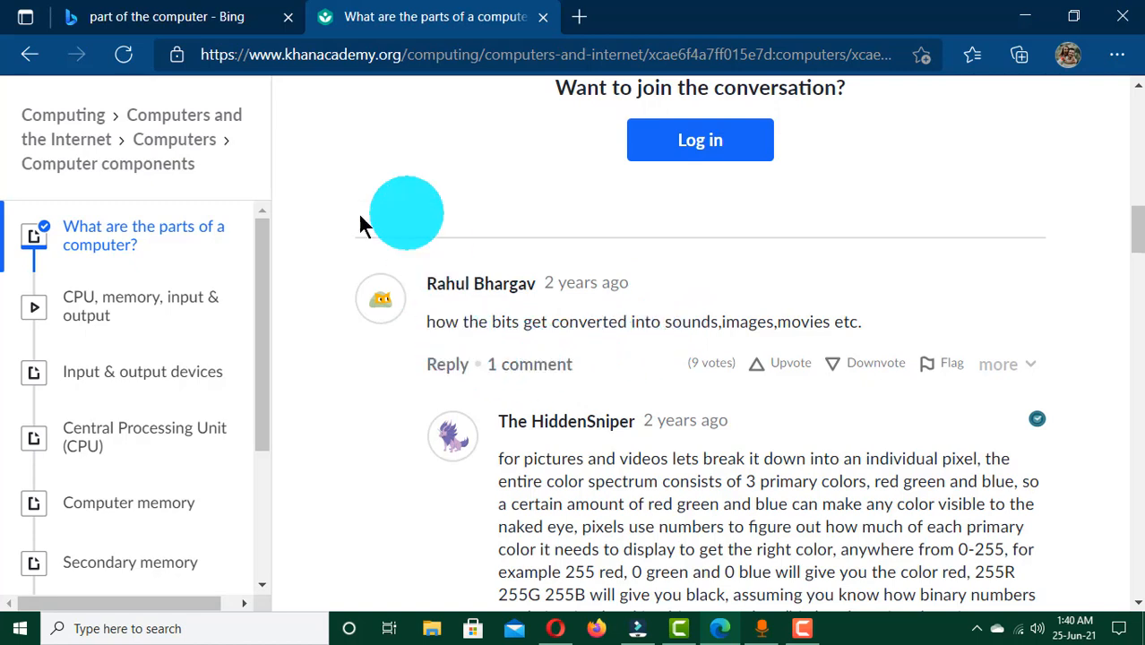
{"action": "mouse_move", "coordinate": [359, 244]}
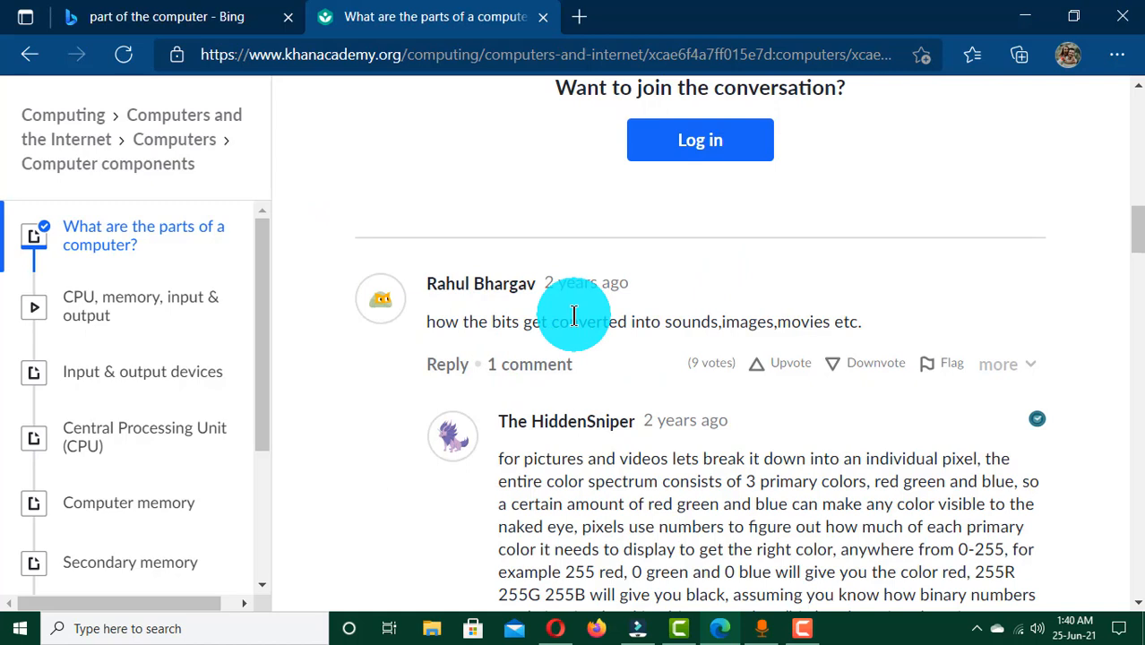
{"action": "mouse_move", "coordinate": [577, 319]}
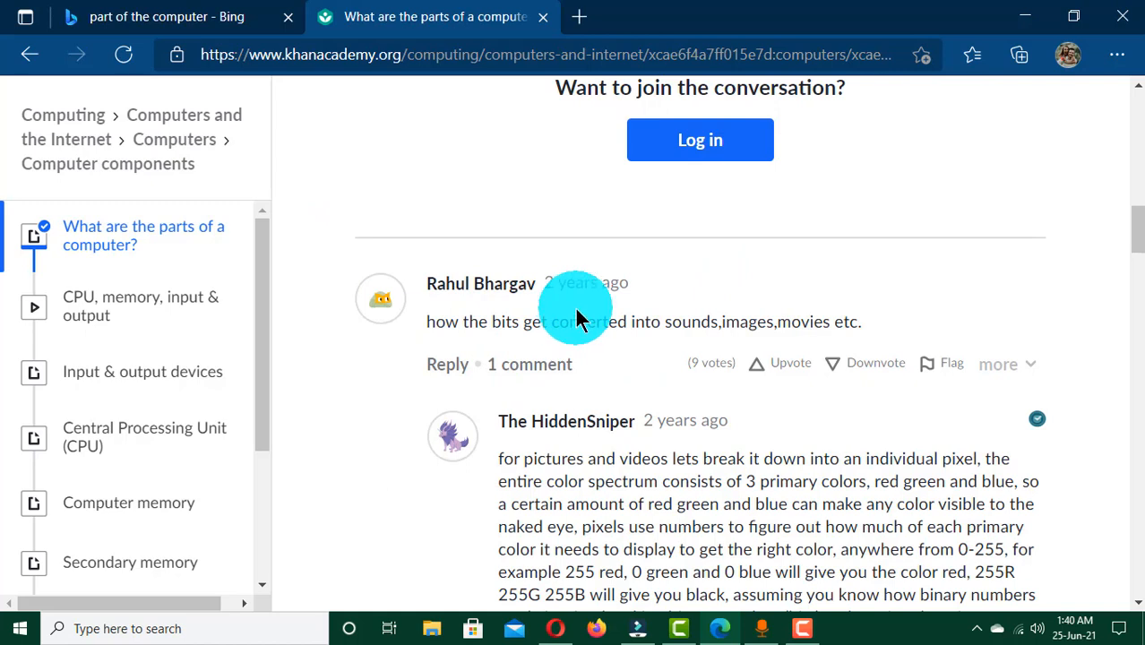